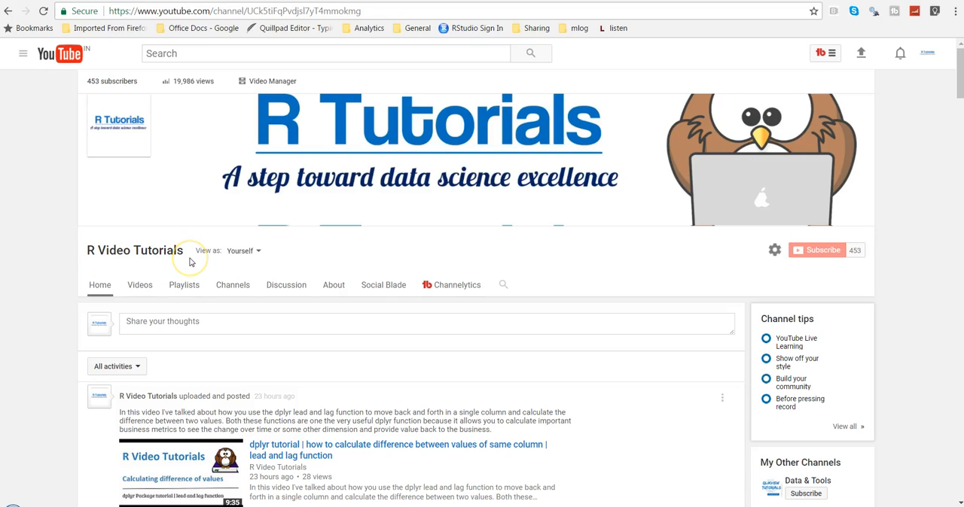
mouse_move(189, 260)
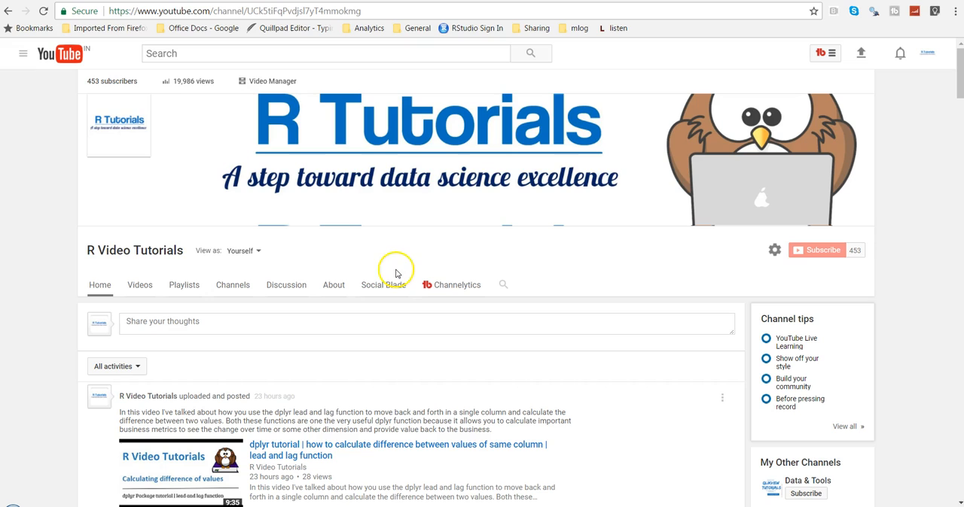
mouse_move(536, 237)
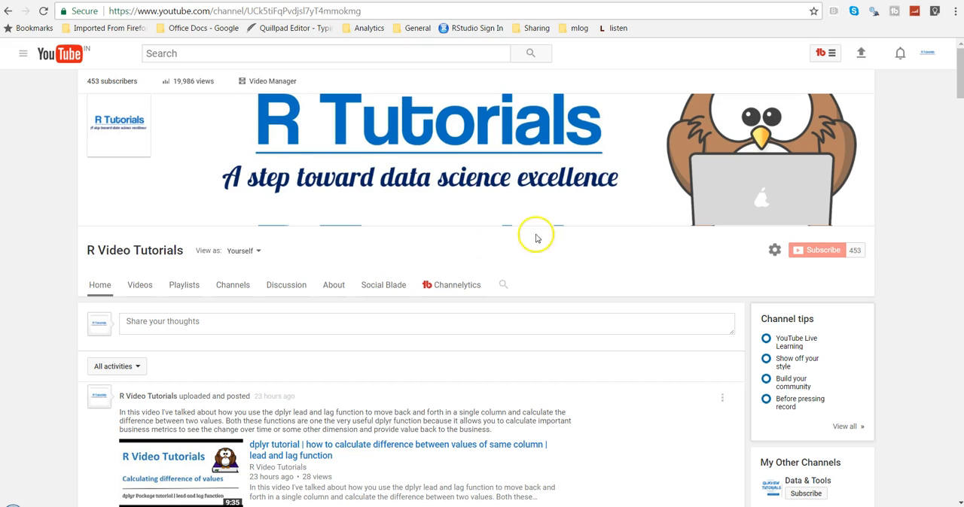
mouse_move(810, 259)
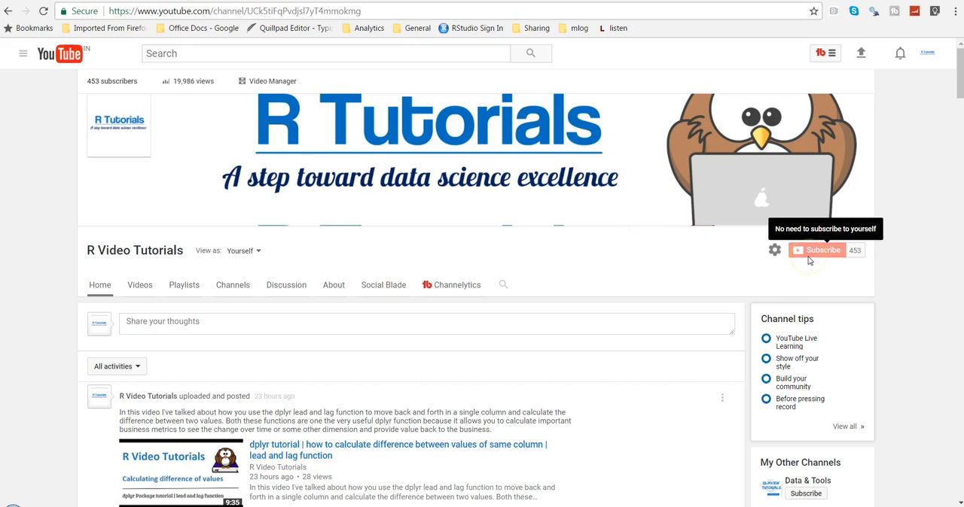
mouse_move(610, 232)
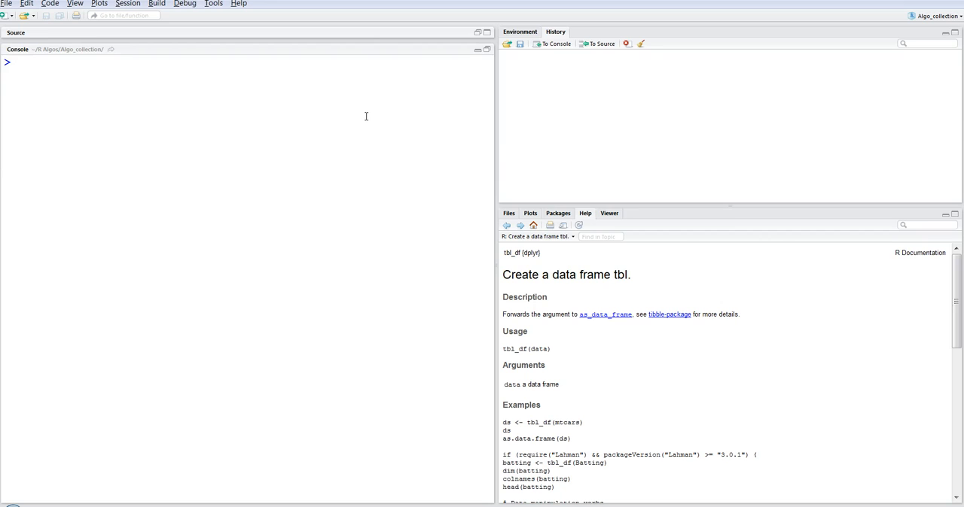
Run str(iris) to show the iris structure, 150 obs. of 5 variables, with the tbl_df help open
text(iris)
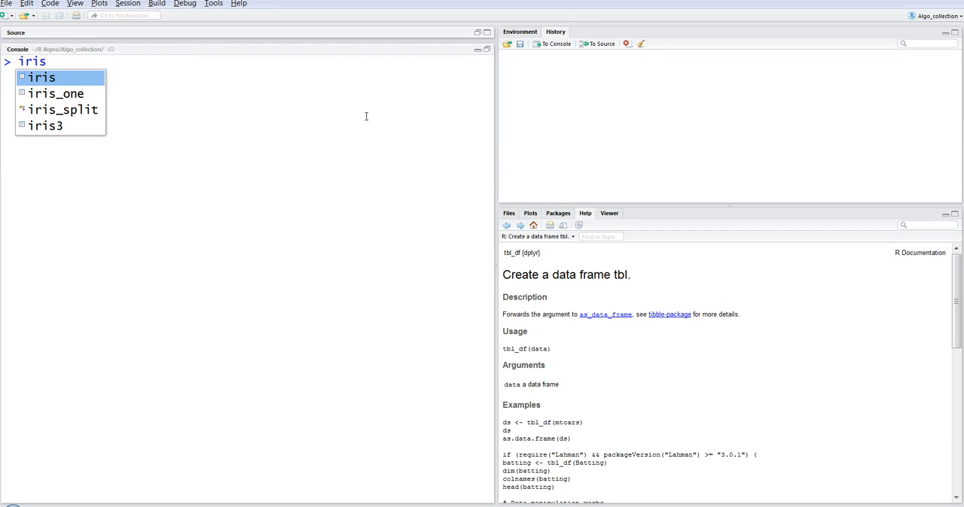
key(Escape)
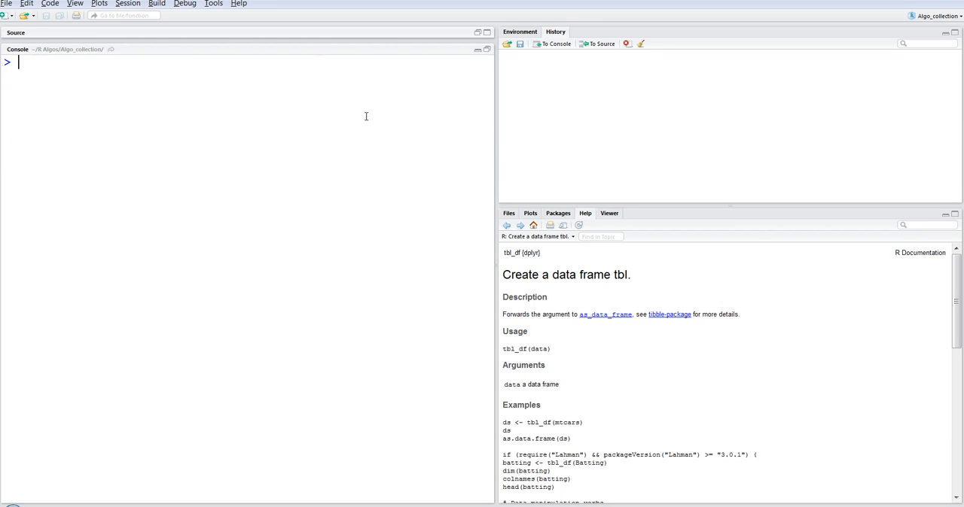
text(str())
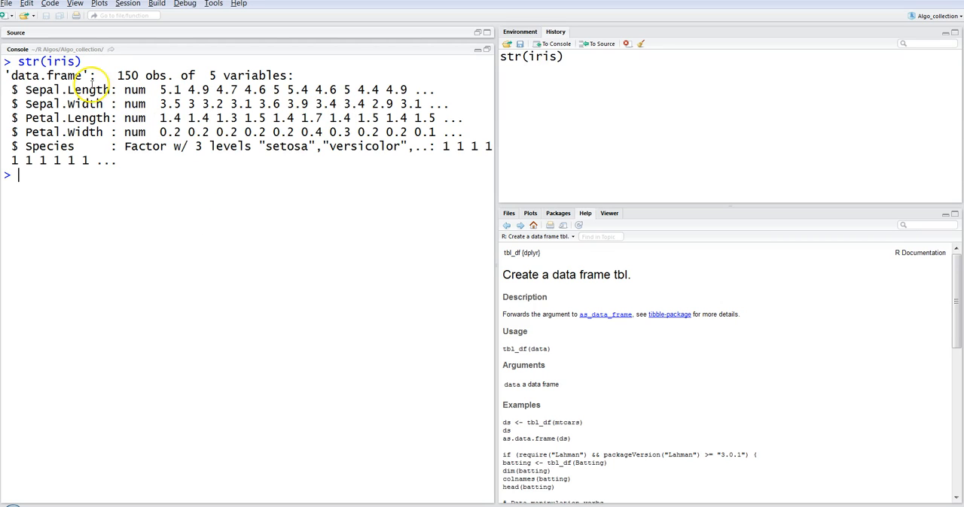
double_click(63, 75)
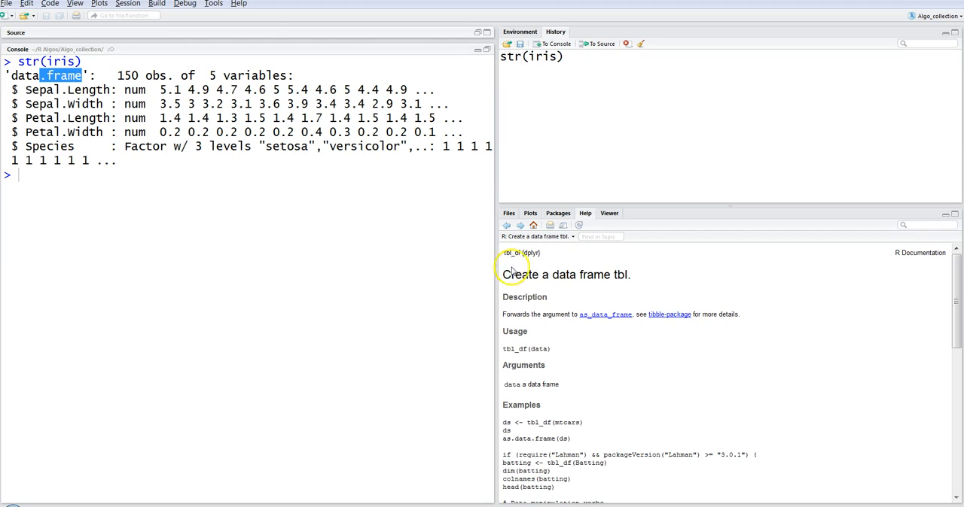
double_click(563, 274)
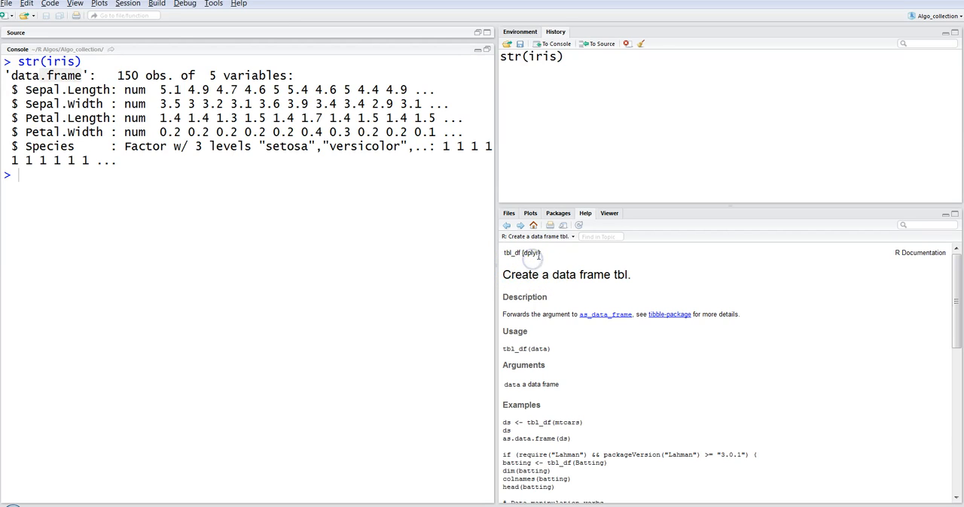
mouse_move(534, 256)
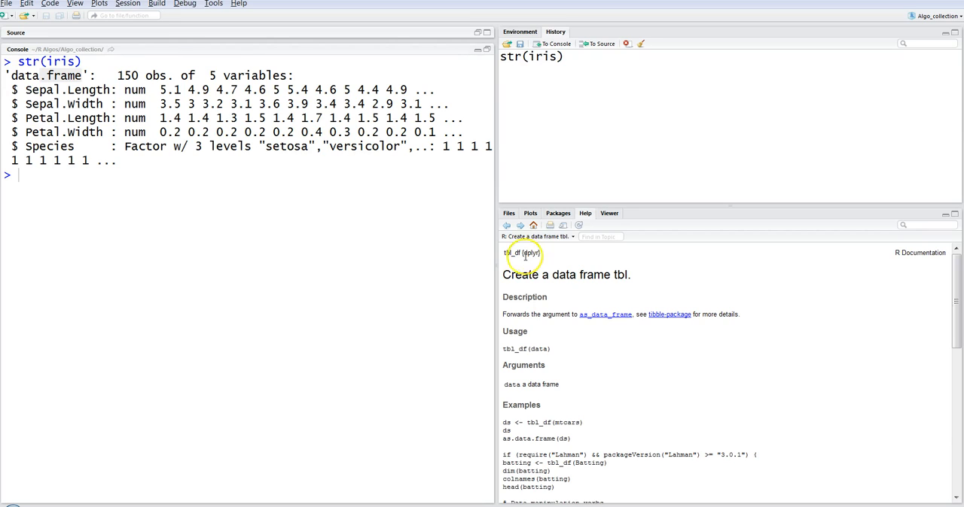
double_click(519, 252)
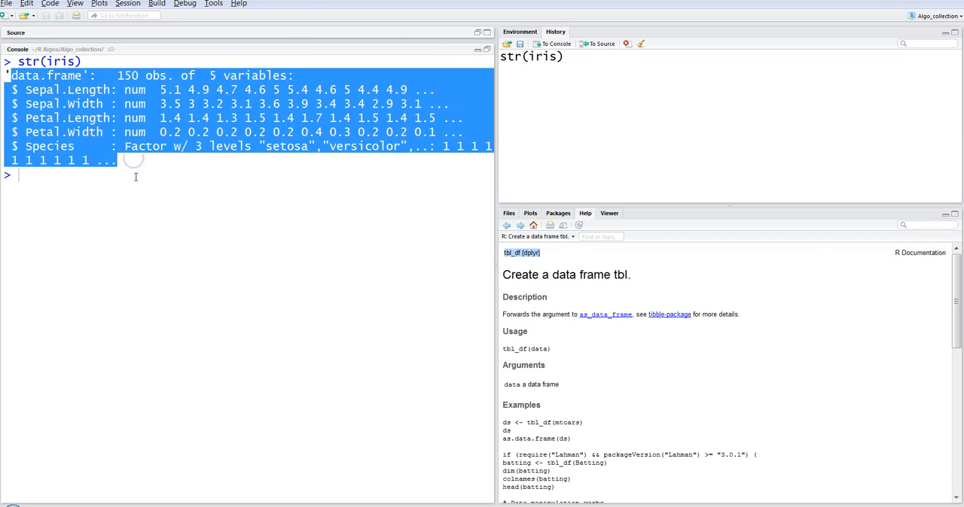
Print the whole iris data frame in the console, scrolling to row 150
text(iris)
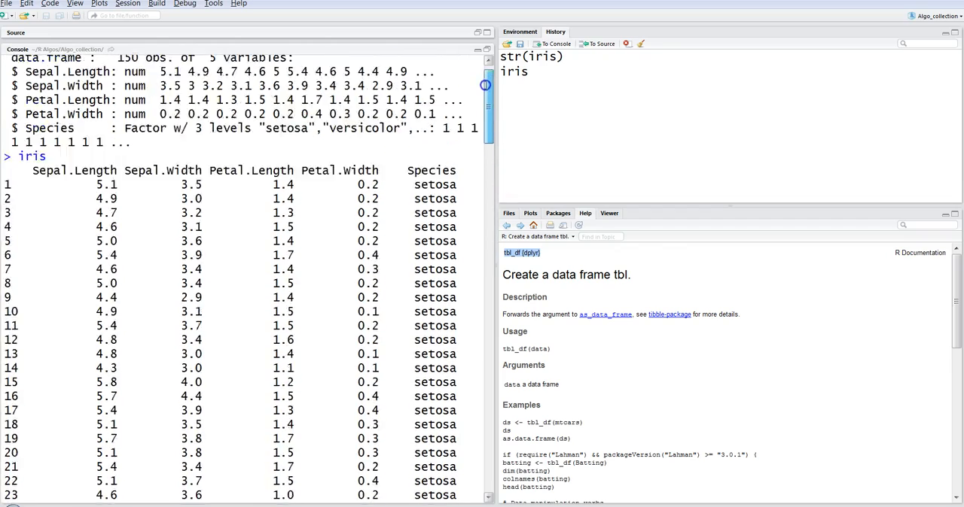
scroll(down, 3)
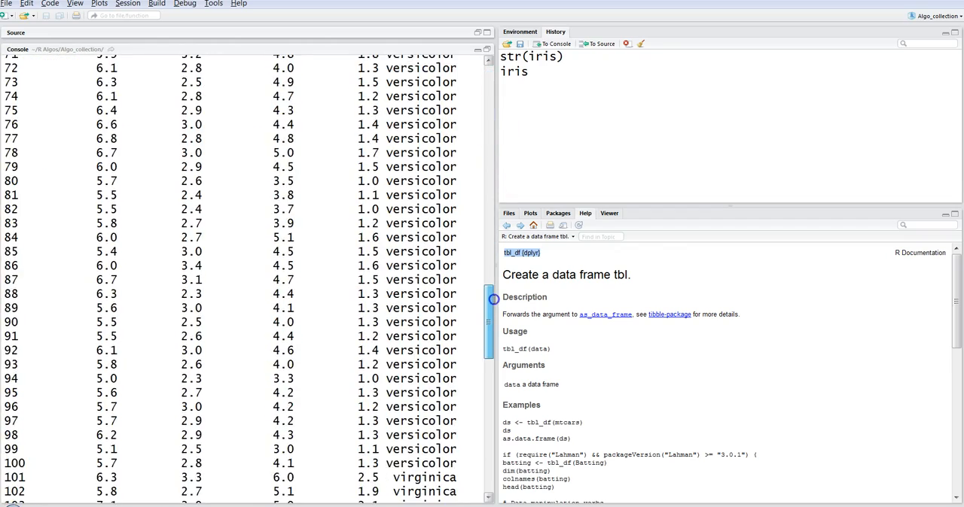
scroll(down, 3)
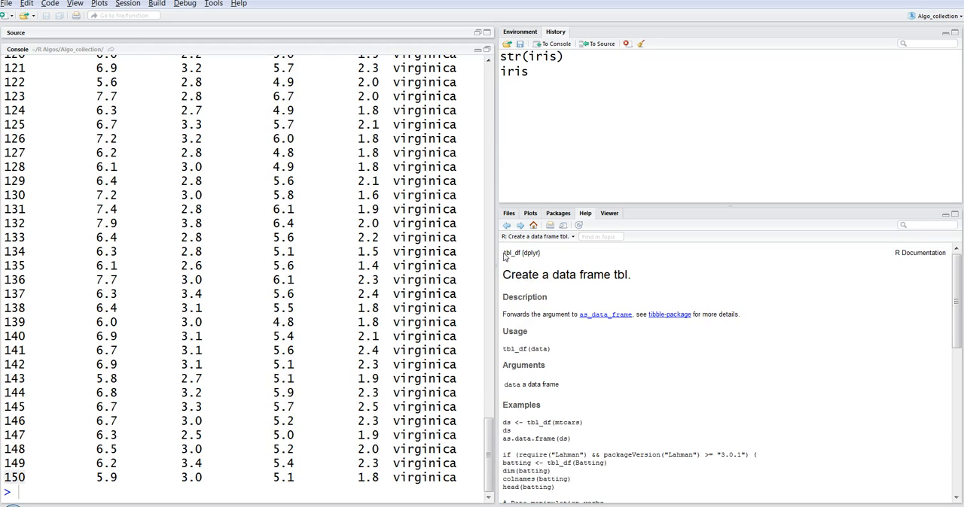
double_click(512, 253)
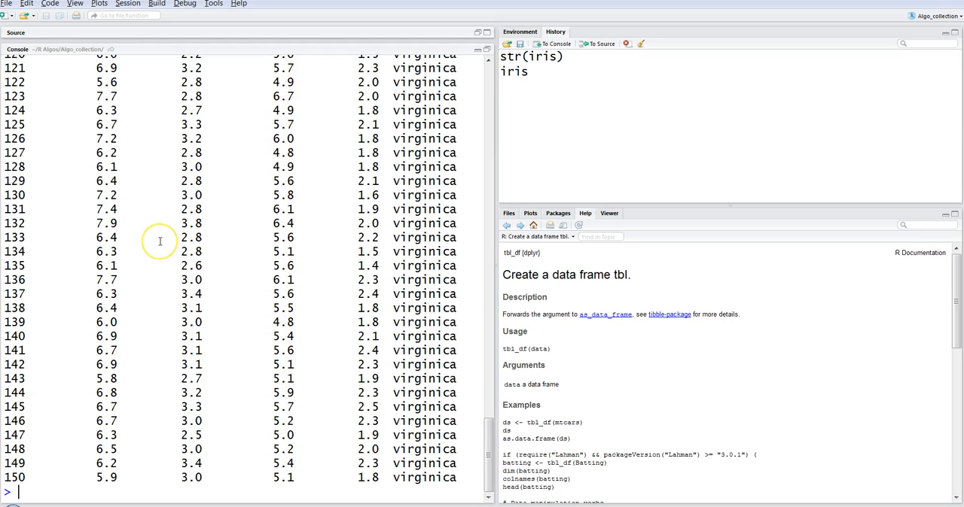
Run head(iris) to print the first six setosa rows
text(head)
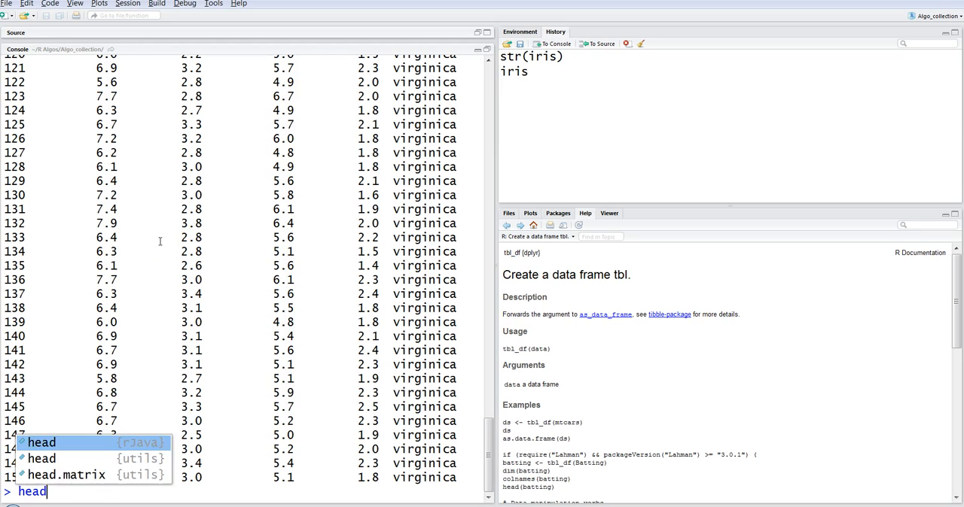
text((iris)
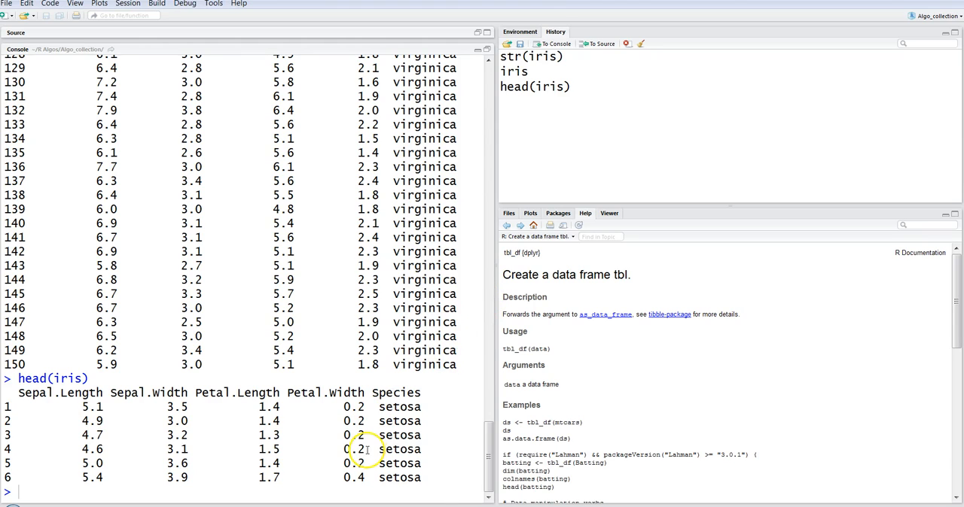
text(iris)
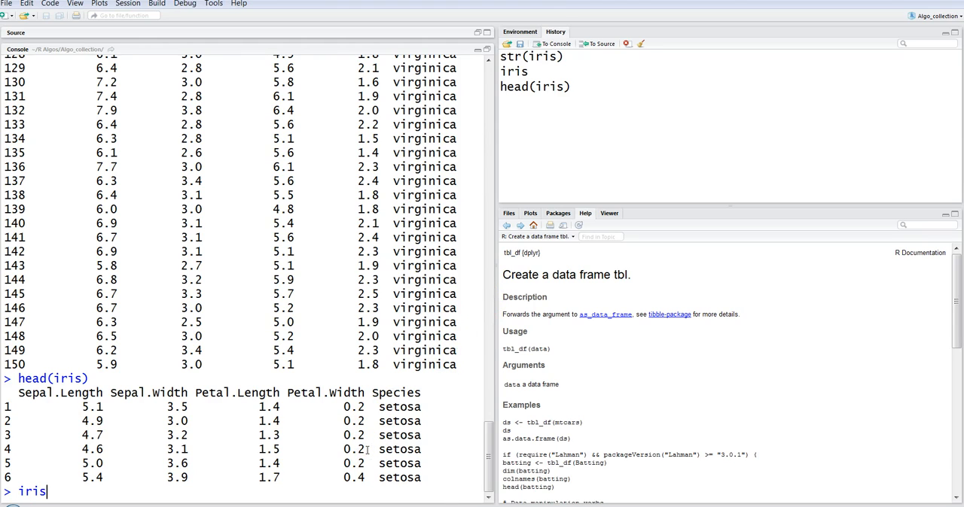
Begin the assignment iris_dtdf <- tbl_df(iris) in the console
text(_)
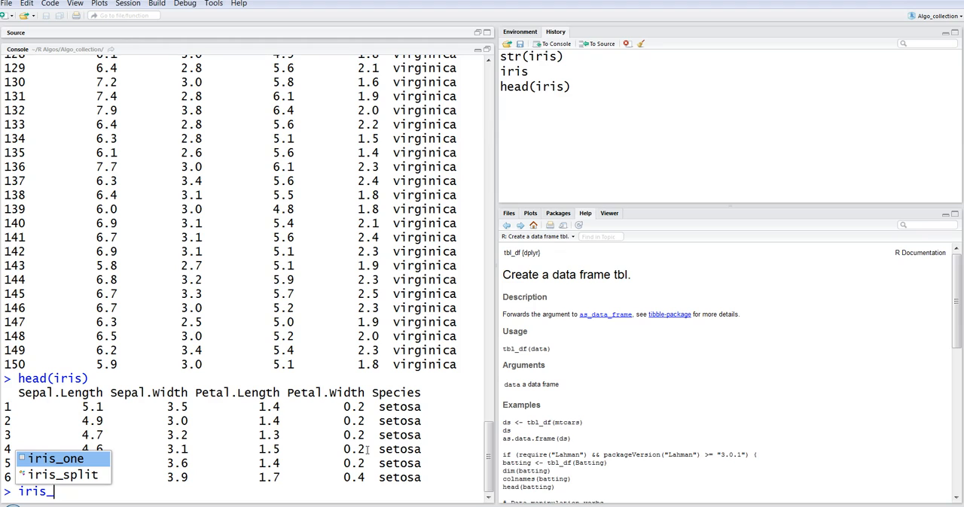
text(d)
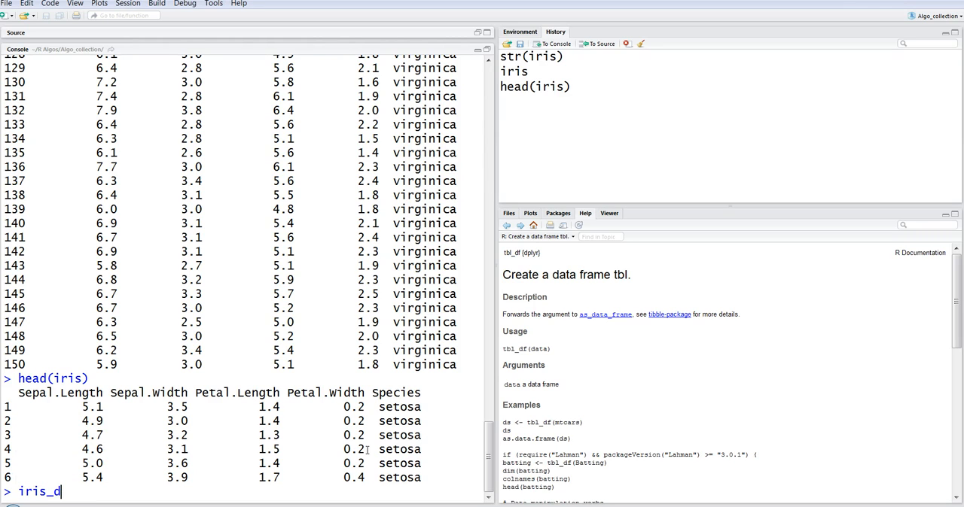
text(tdf)
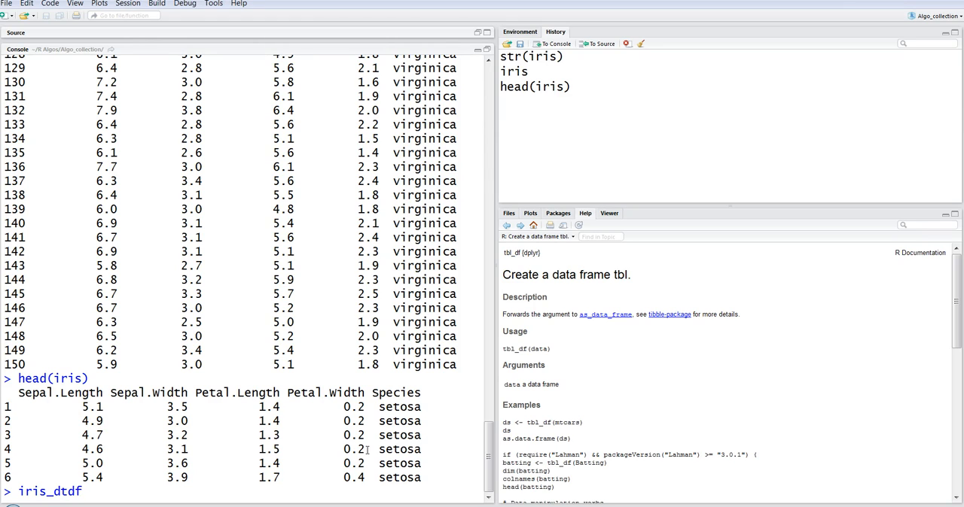
text(<-)
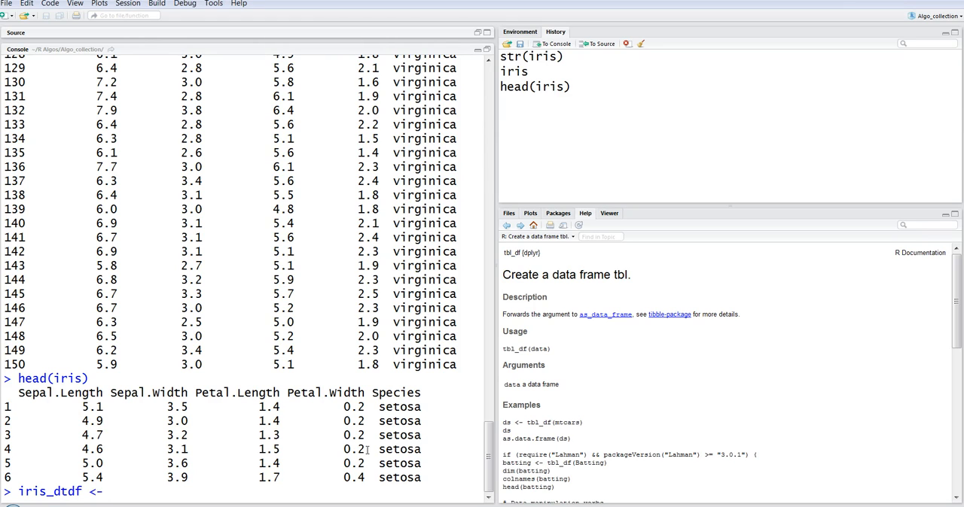
text(tbl_df(iris)
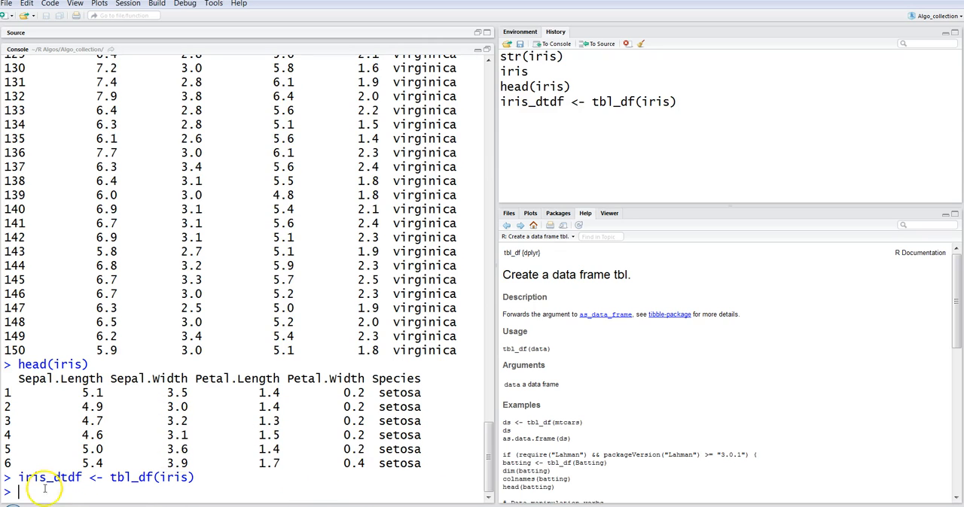
Run iris_dtdf <- tbl_df(iris) and print iris_dtdf as a 150 × 5 tibble showing ten rows
double_click(33, 477)
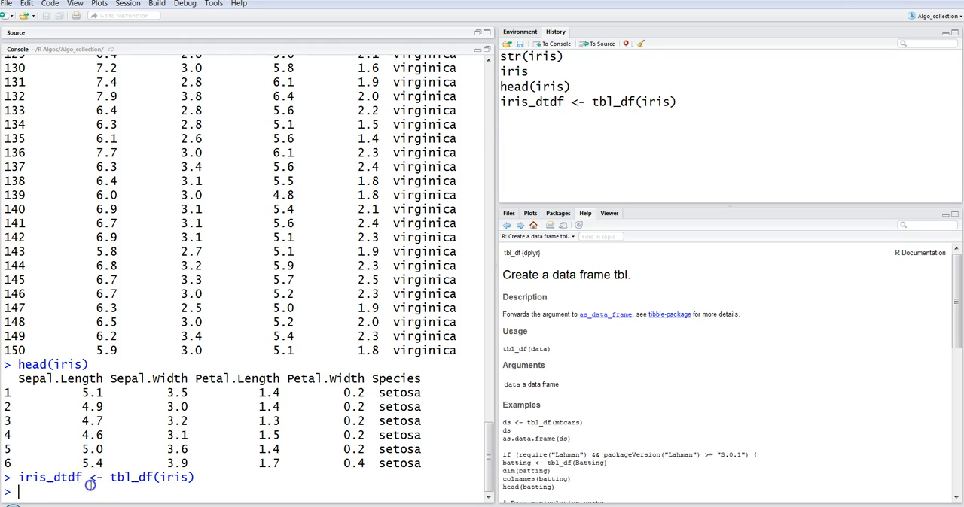
text(iris)
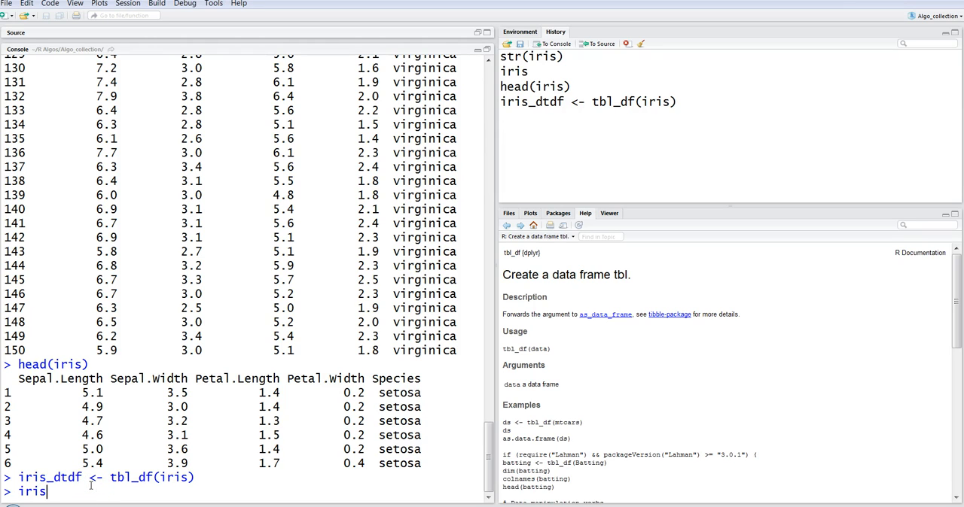
text(_dtdf)
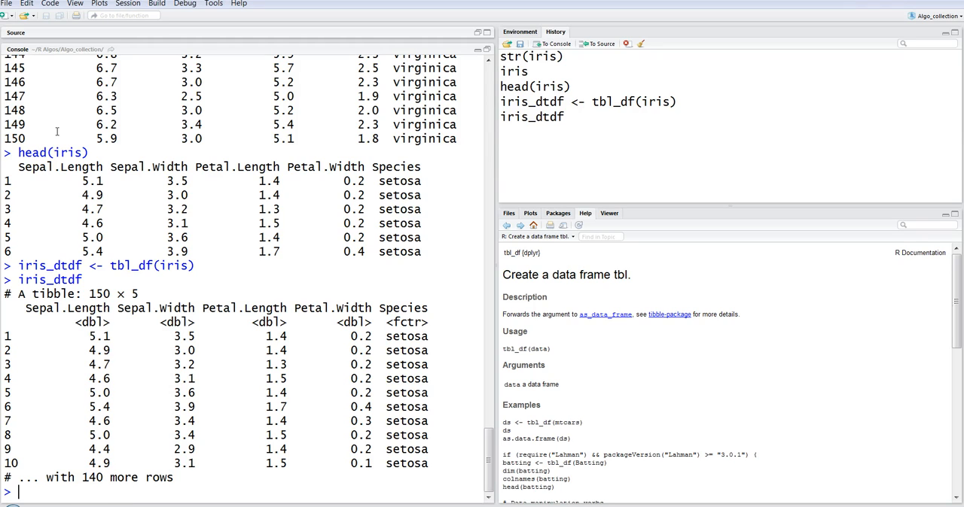
mouse_move(64, 463)
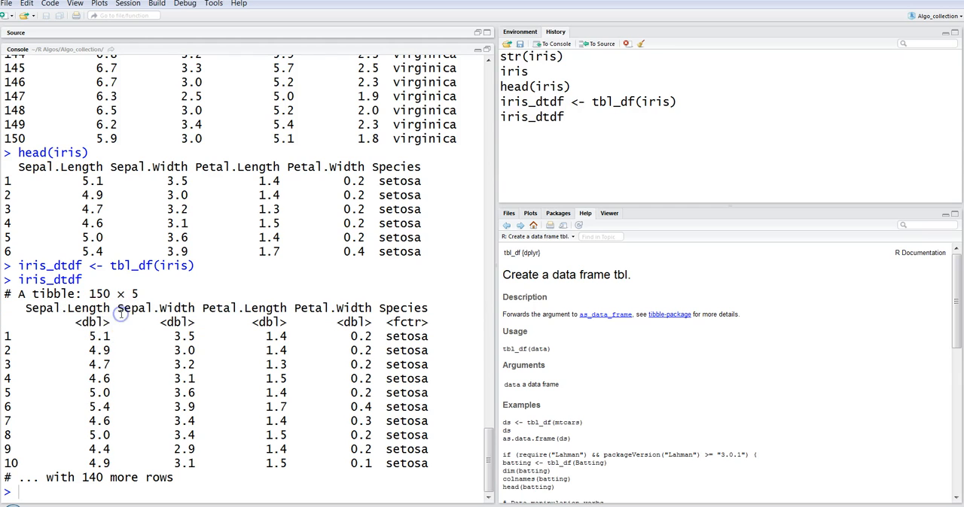
mouse_move(230, 482)
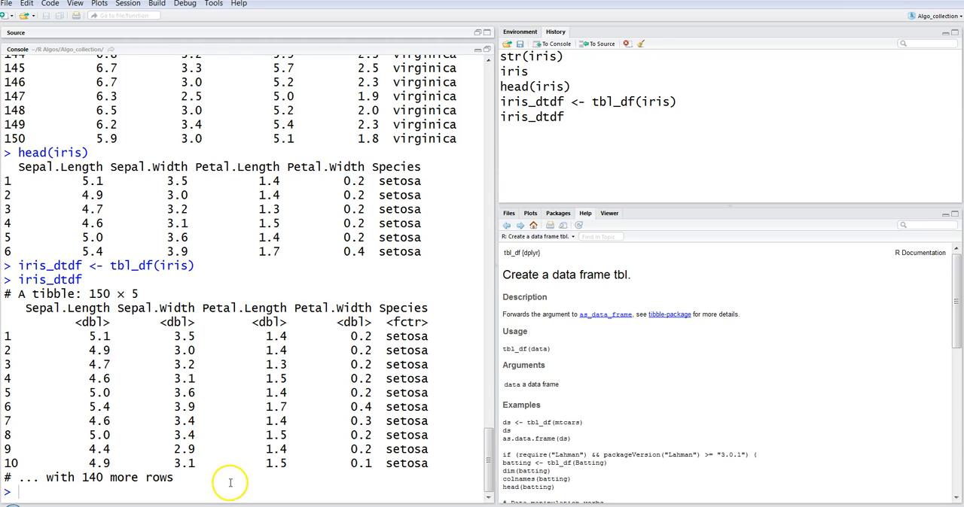
Run str(iris) and glimpse(iris_dtdf) showing 150 observations of 5 variables
text(str()
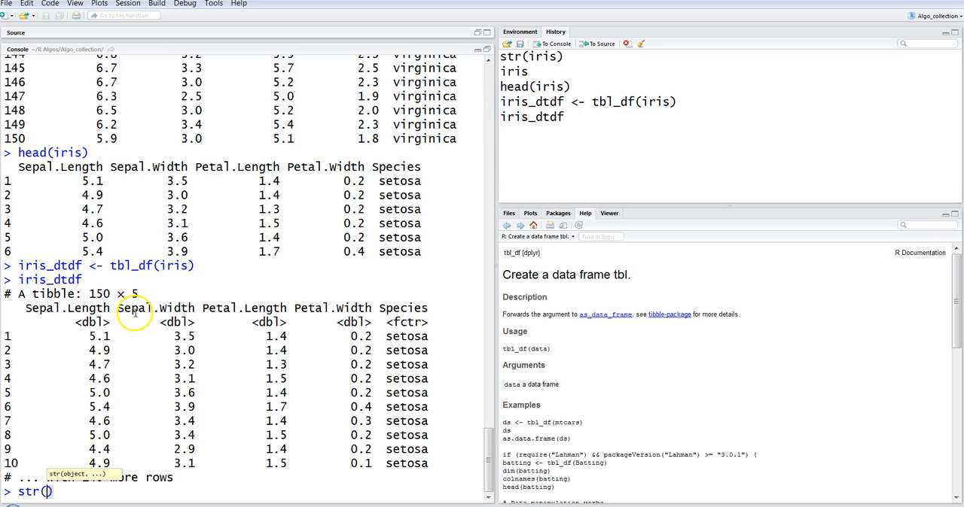
text(iris)
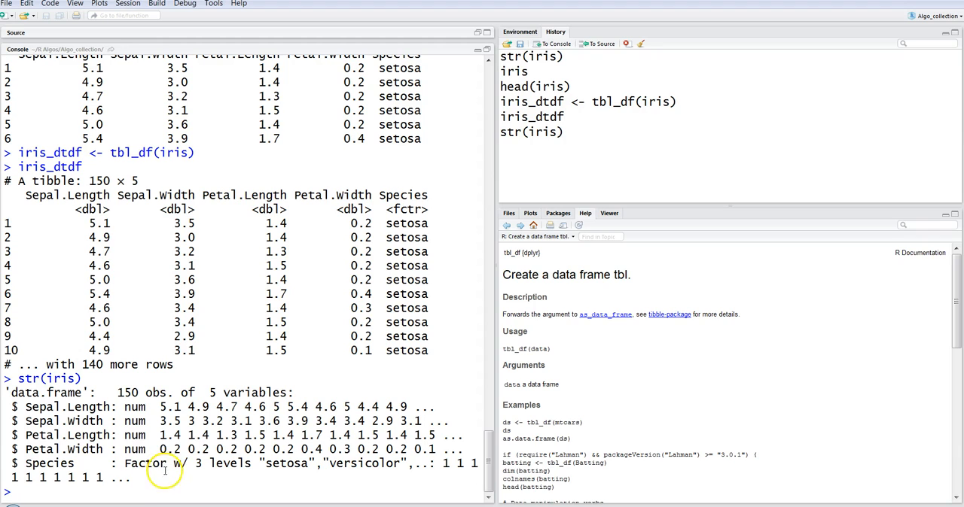
text(glimpse()
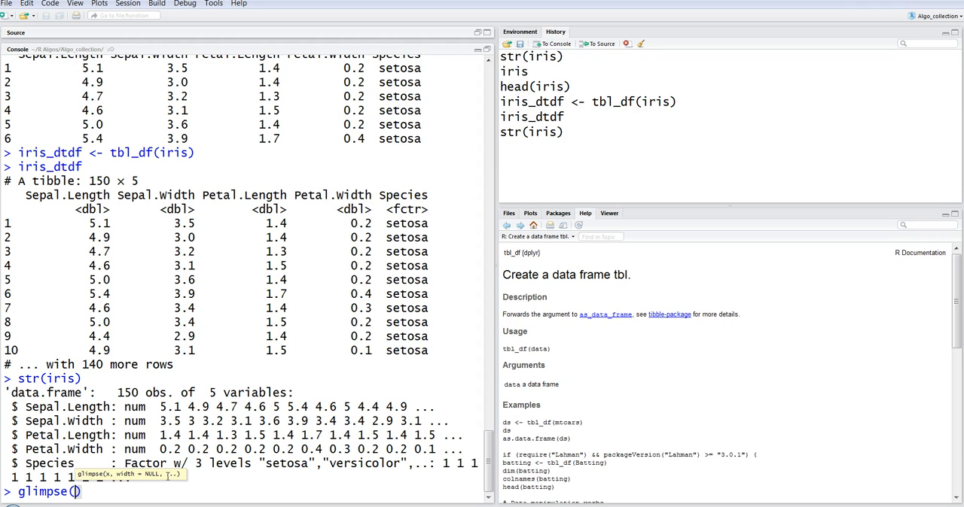
text(iris_dtdf)
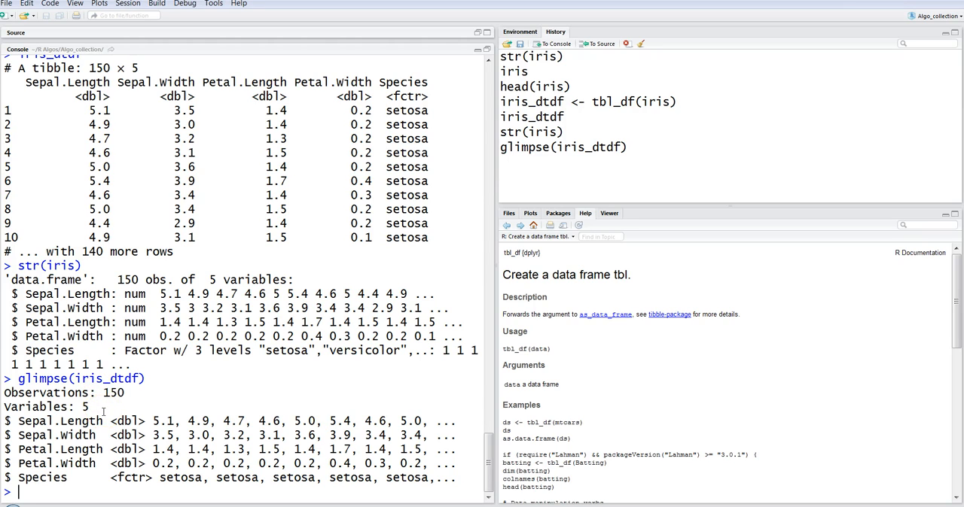
Run str(mtcars) showing 32 obs. of 11 variables
text(str()
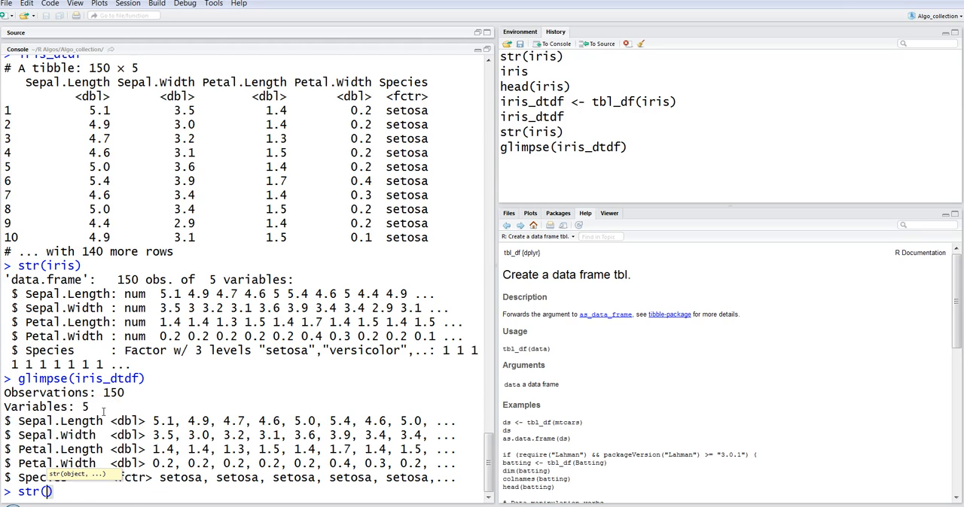
text(mtca)
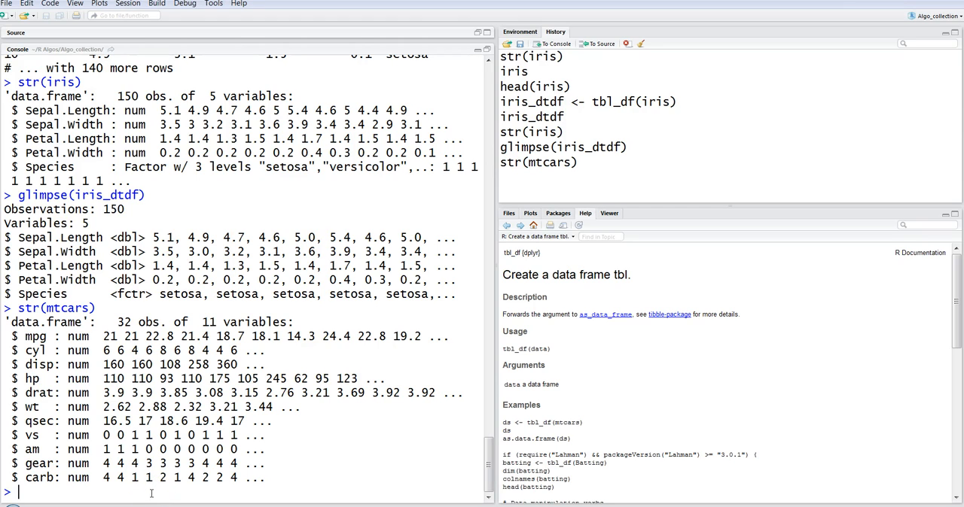
Run mtcars_df <- tbl_df(mtcars) to turn mtcars into a tibble
text(mtcars_df <)
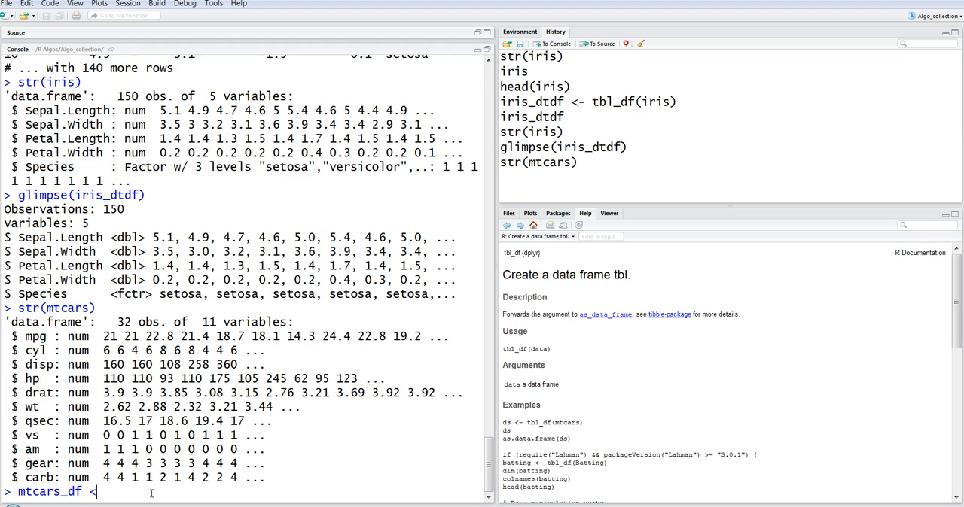
text(tbl)
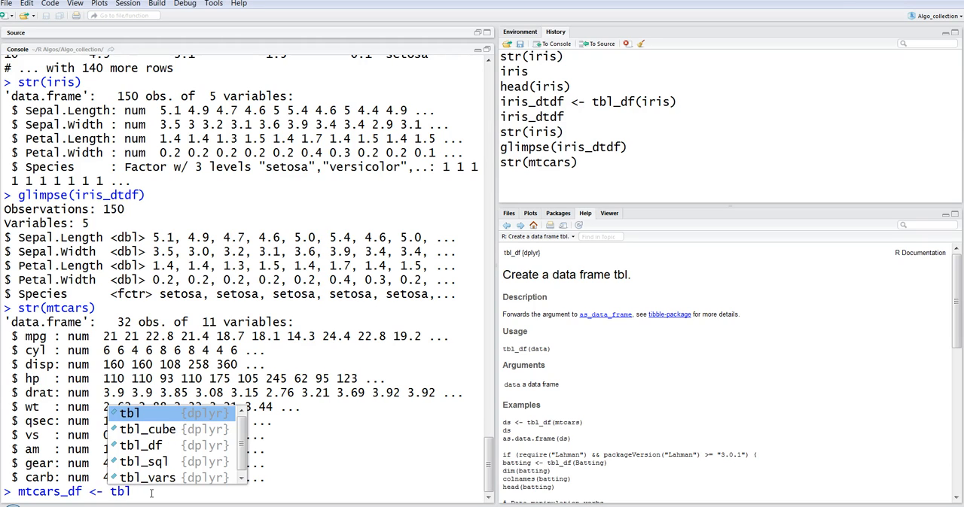
click(140, 446)
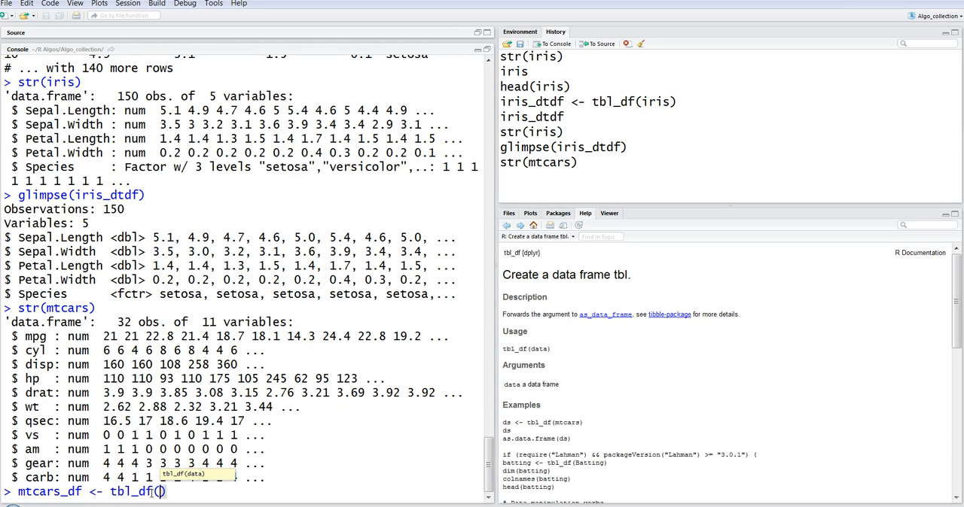
text(mtcars)
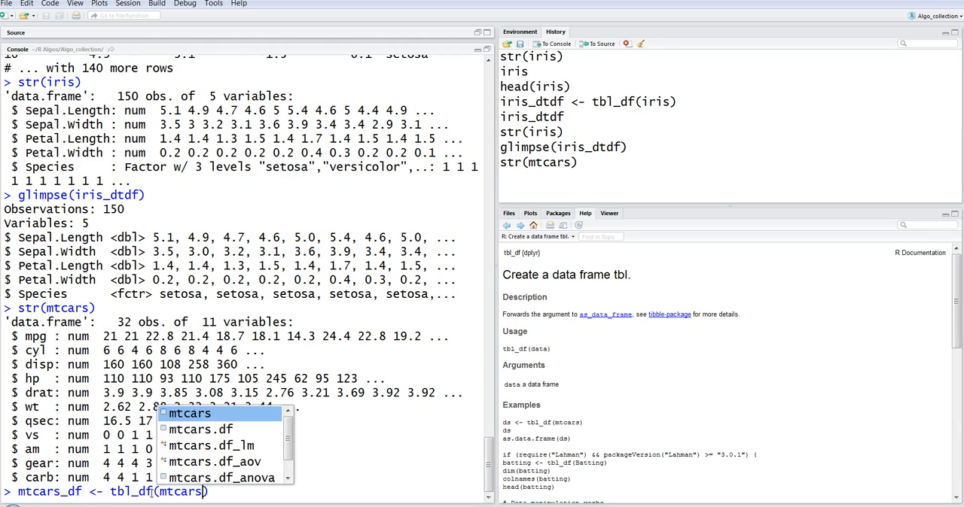
key(Return)
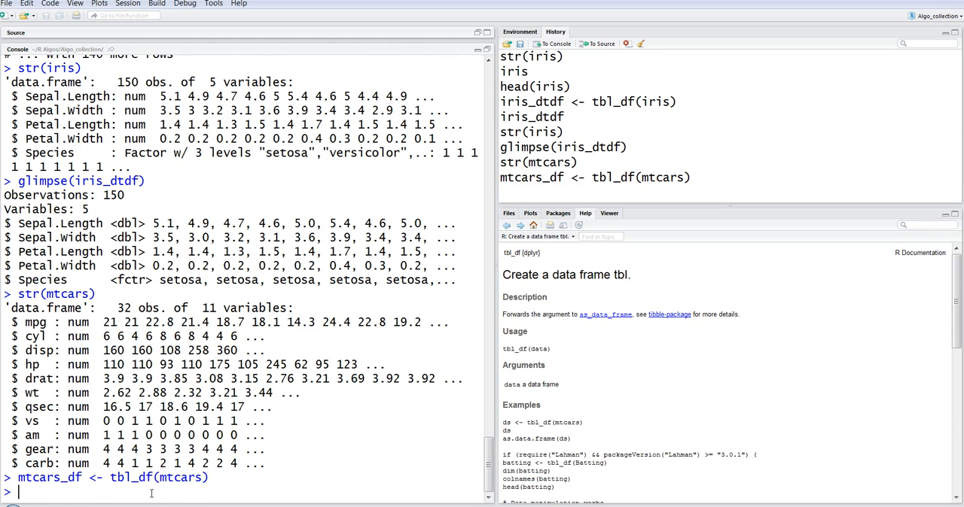
Run glimpse(mtcars_df) after fixing the glimpe typo, showing 32 observations of 11 variables
text(glimpe)
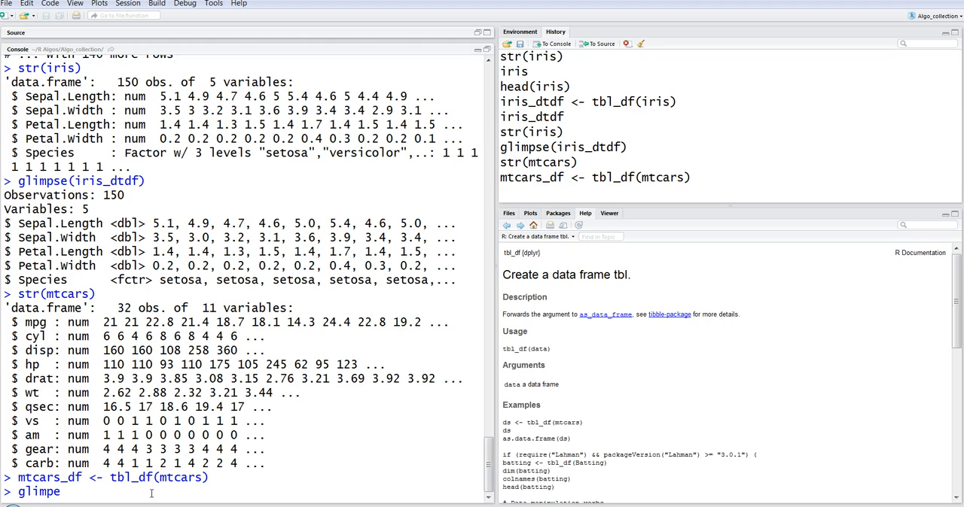
text(())
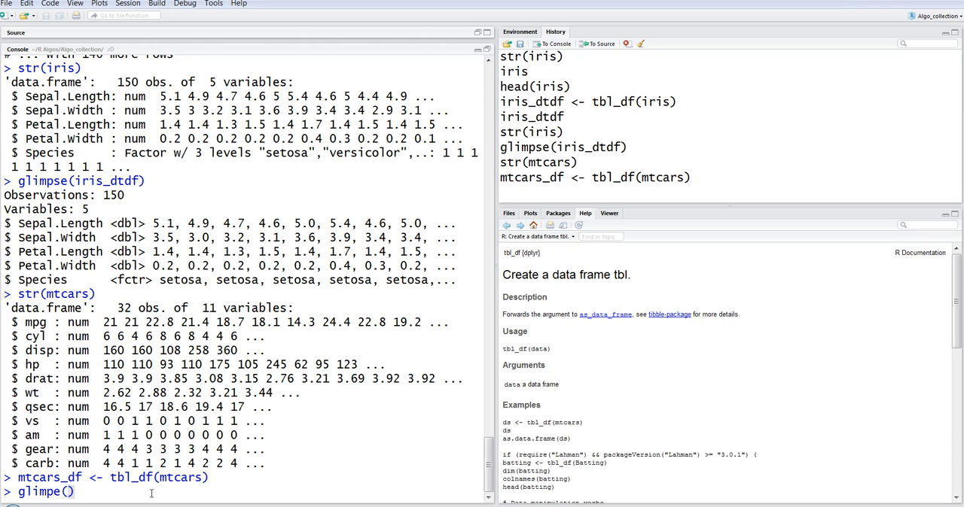
text(mtcars.df)
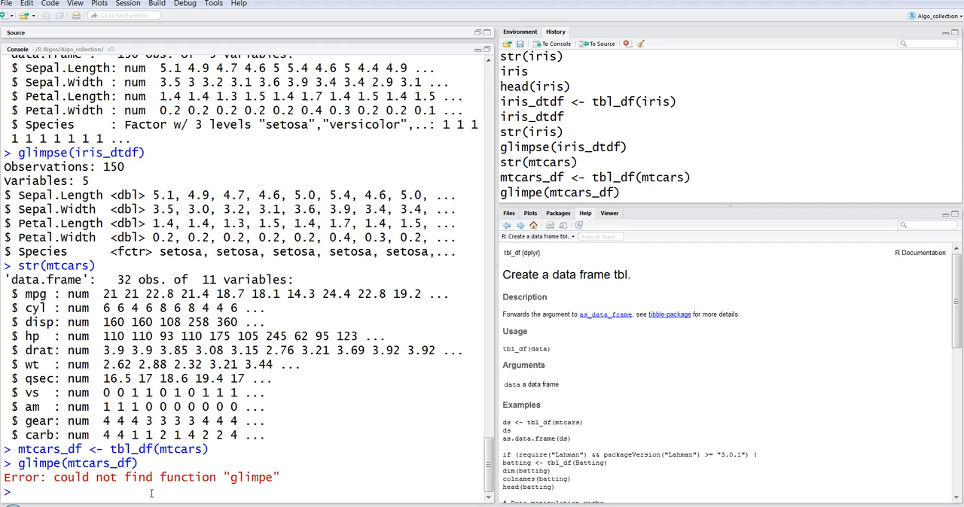
text(glimpse)
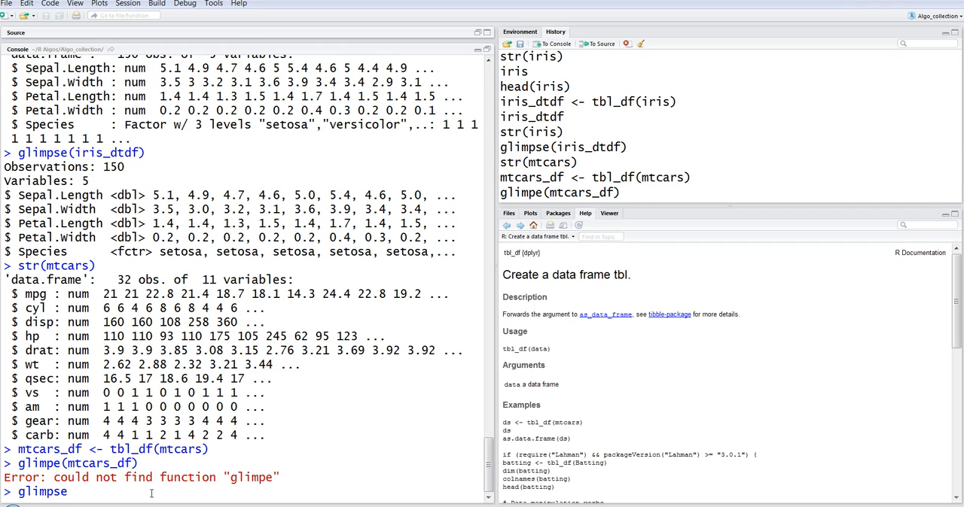
text((mtcars_df)
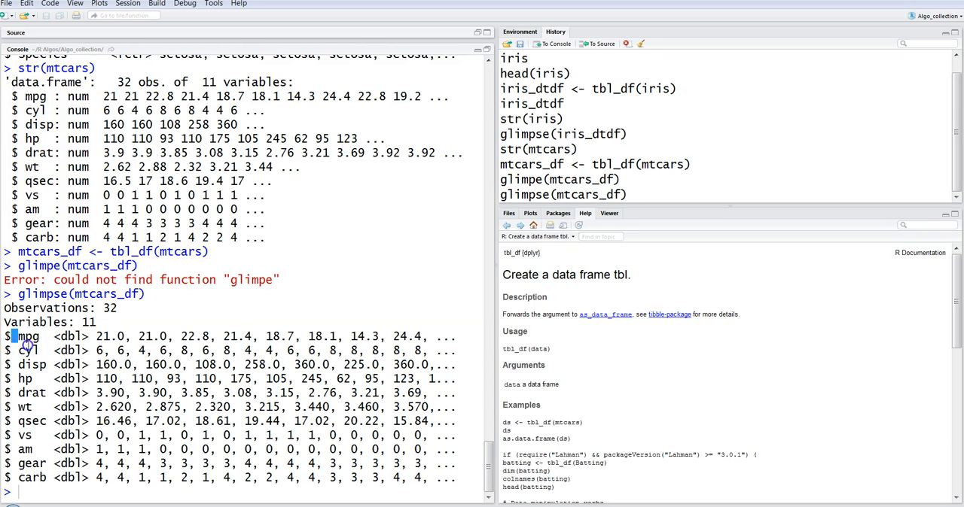
Highlight the glimpse output of the mtcars variables and the word variables
drag(22, 338, 388, 477)
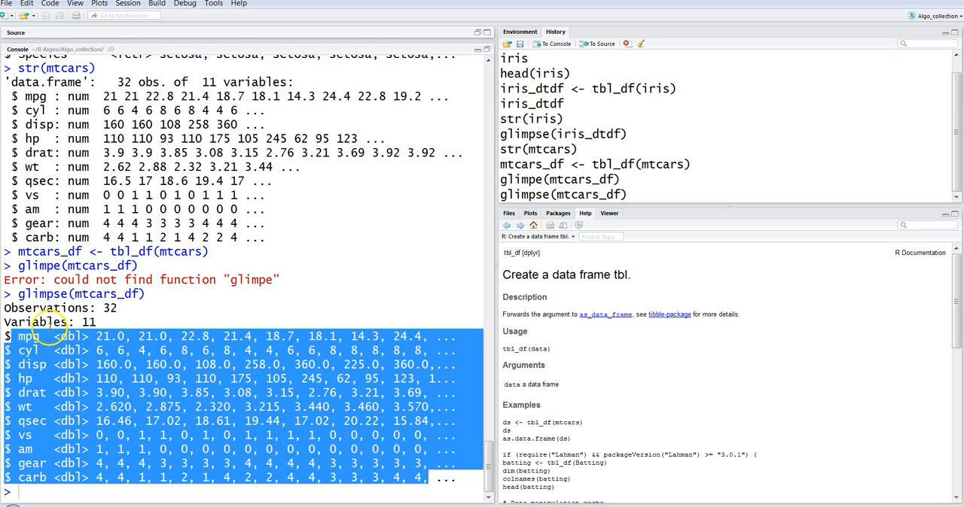
mouse_move(130, 82)
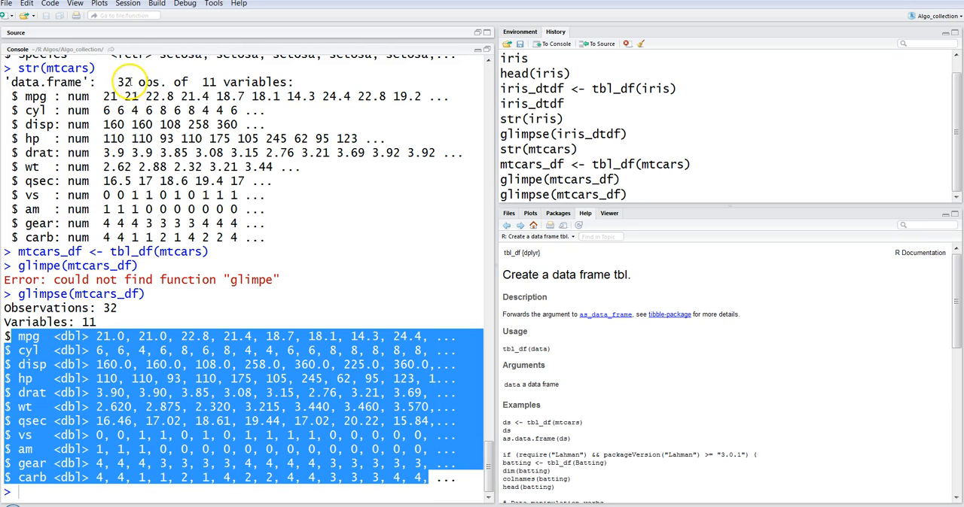
double_click(253, 82)
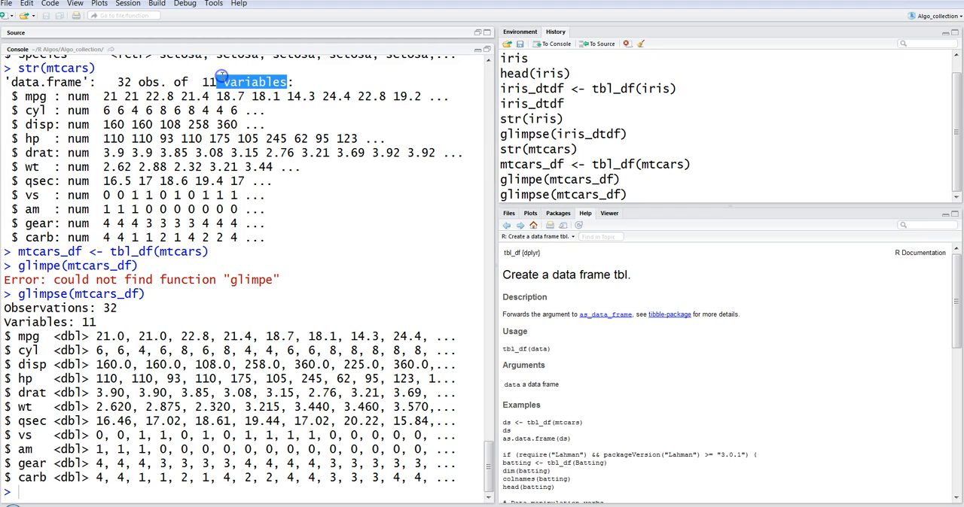
double_click(110, 307)
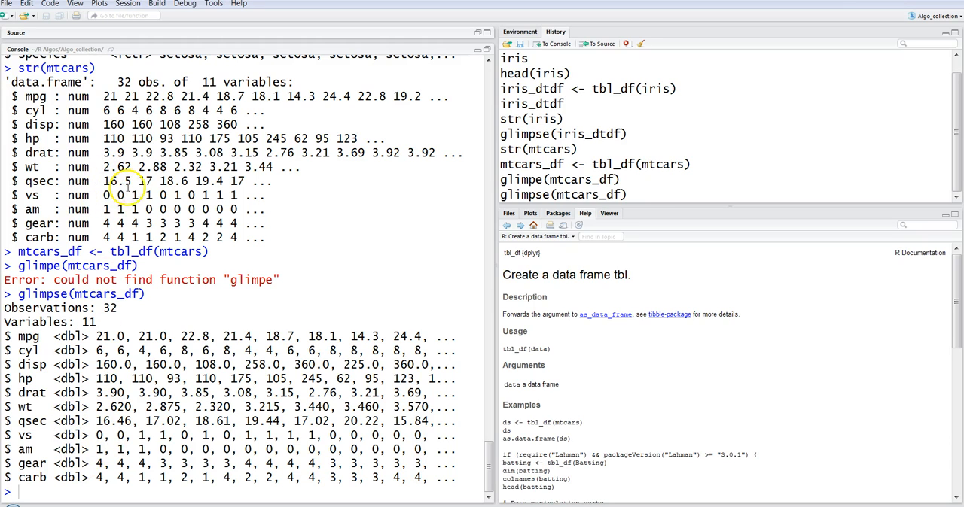
mouse_move(90, 139)
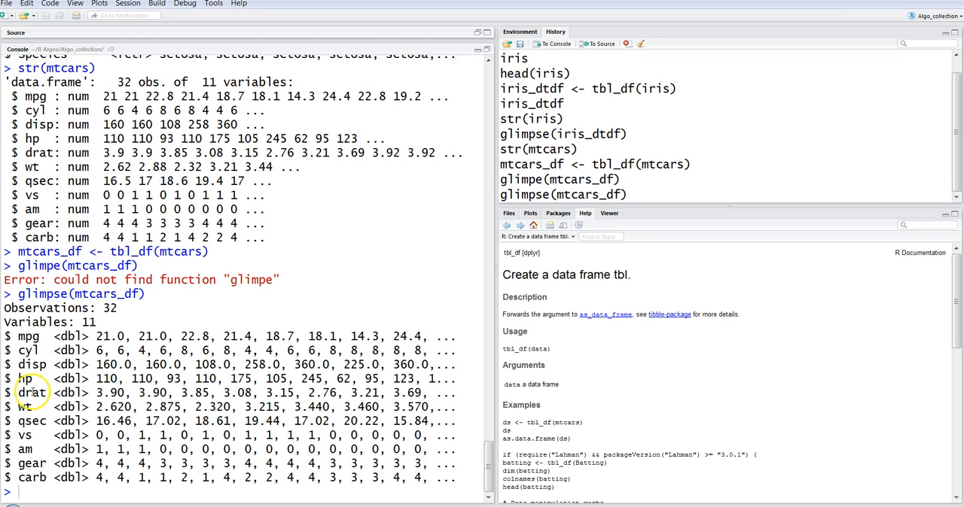
mouse_move(66, 294)
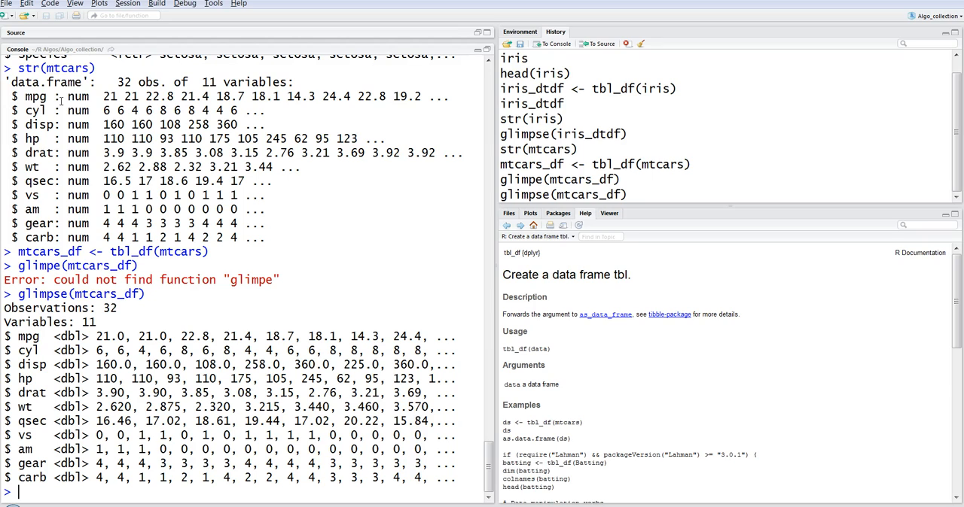
mouse_move(280, 298)
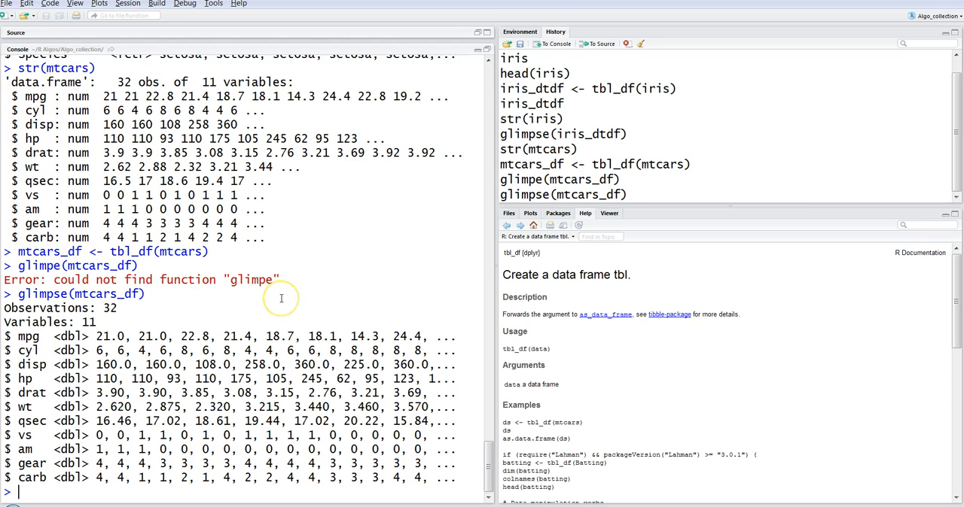
Print the iris_dtdf tibble again in the console
text(iri)
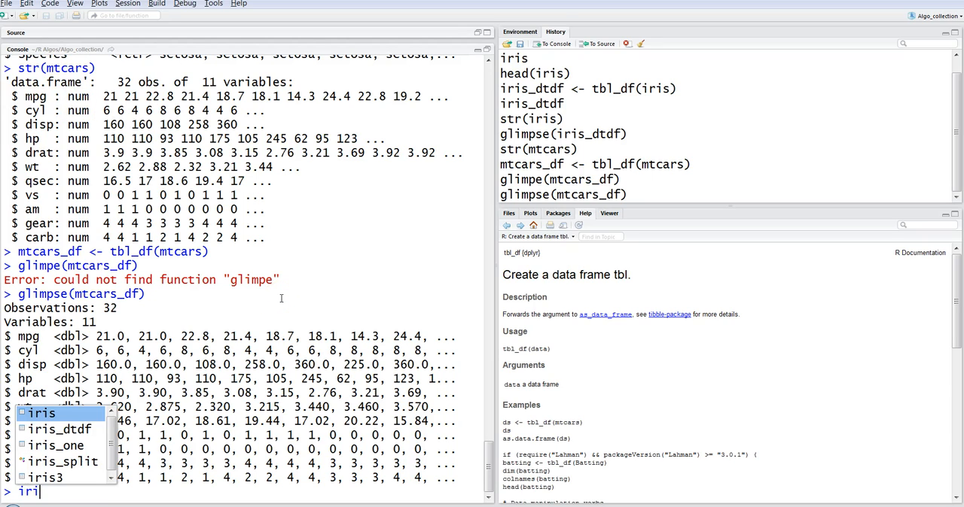
text(s_dtdf)
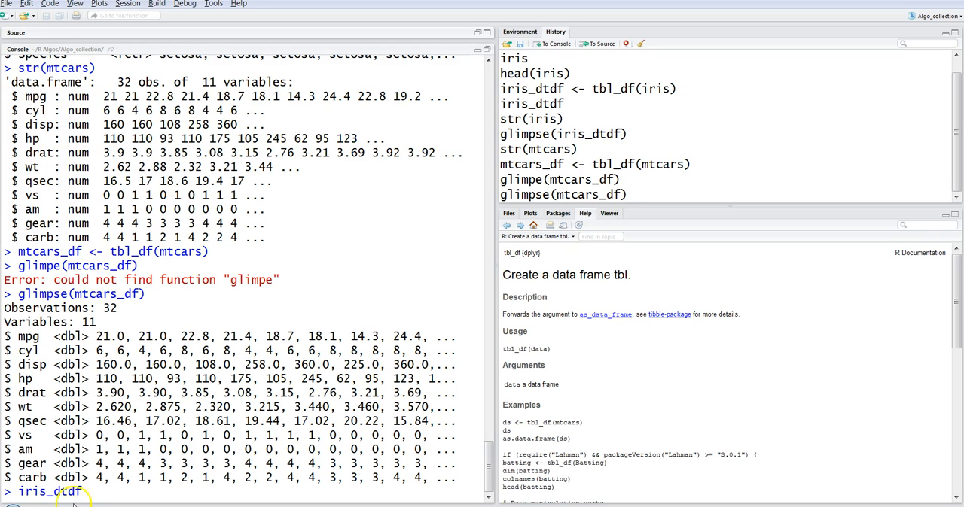
key(Return)
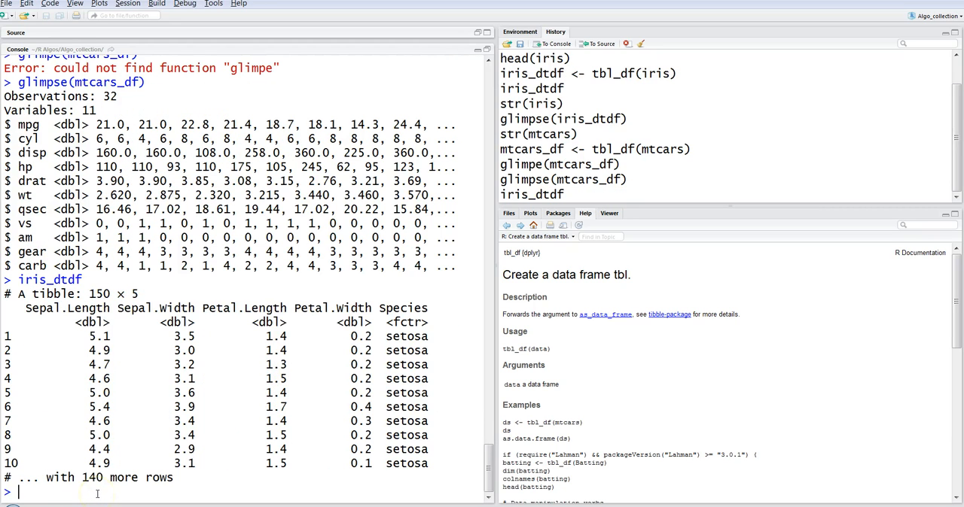
mouse_move(42, 338)
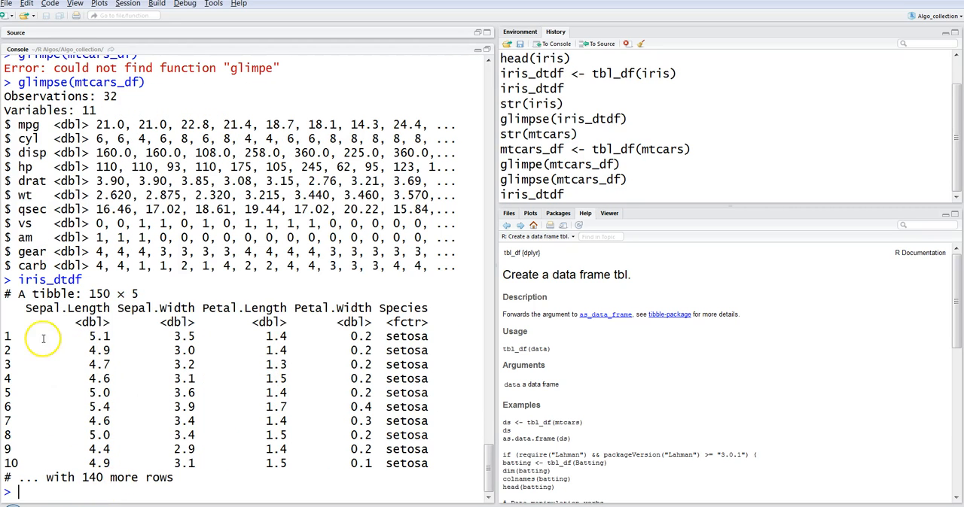
mouse_move(66, 385)
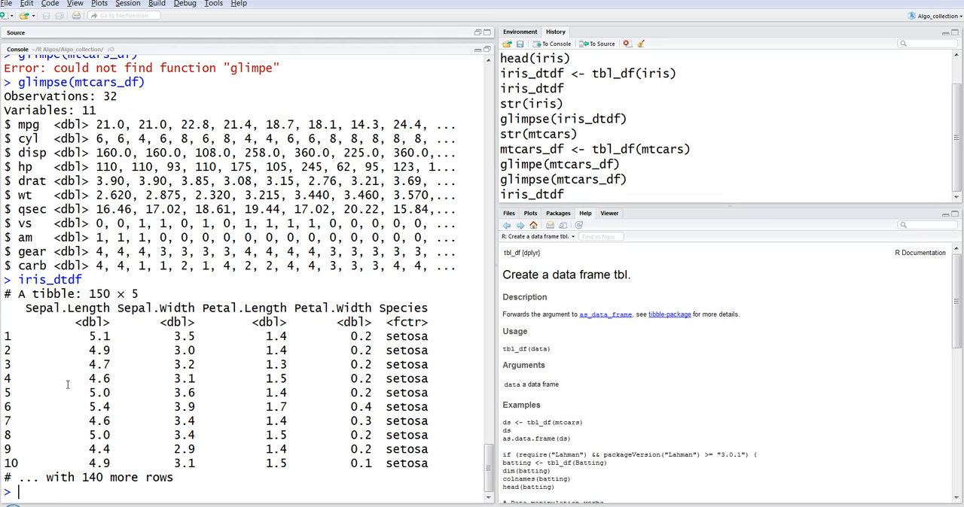
Run print(iris_dtdf, n=20) to list twenty rows and '130 more rows'
text(print()
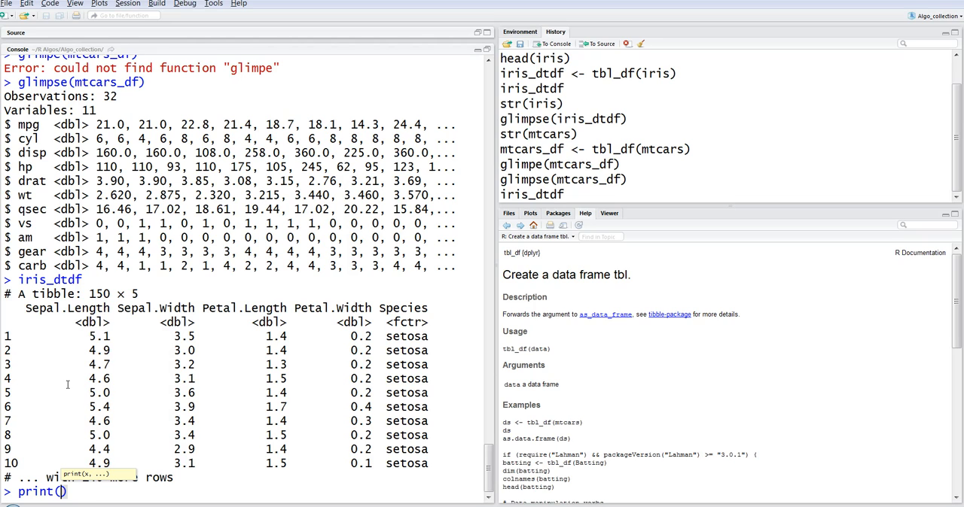
text(iris_dtdf, n=5)
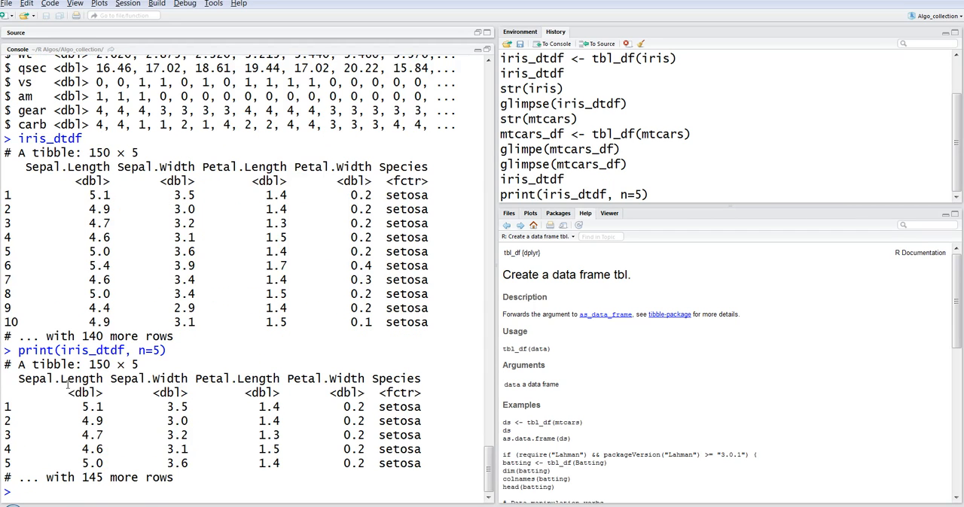
mouse_move(103, 422)
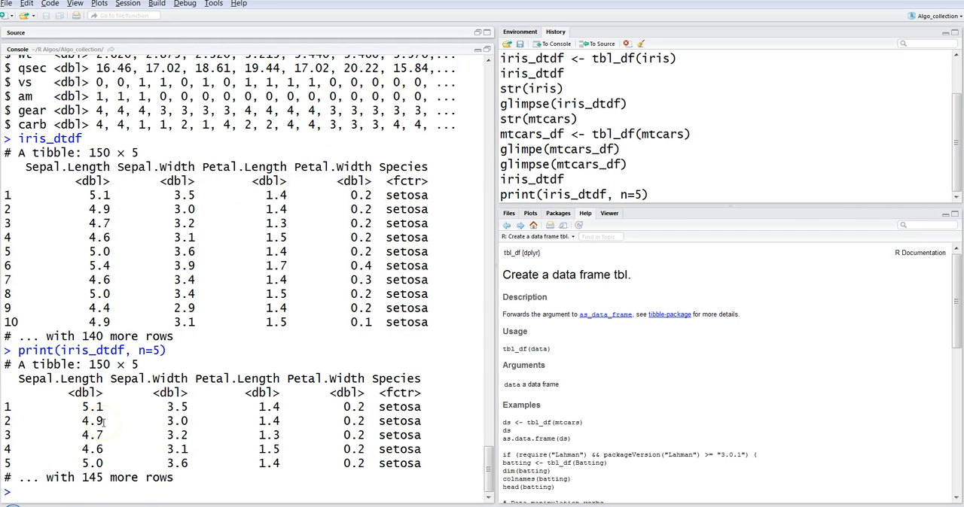
text(print(iris_dtdf, n=))
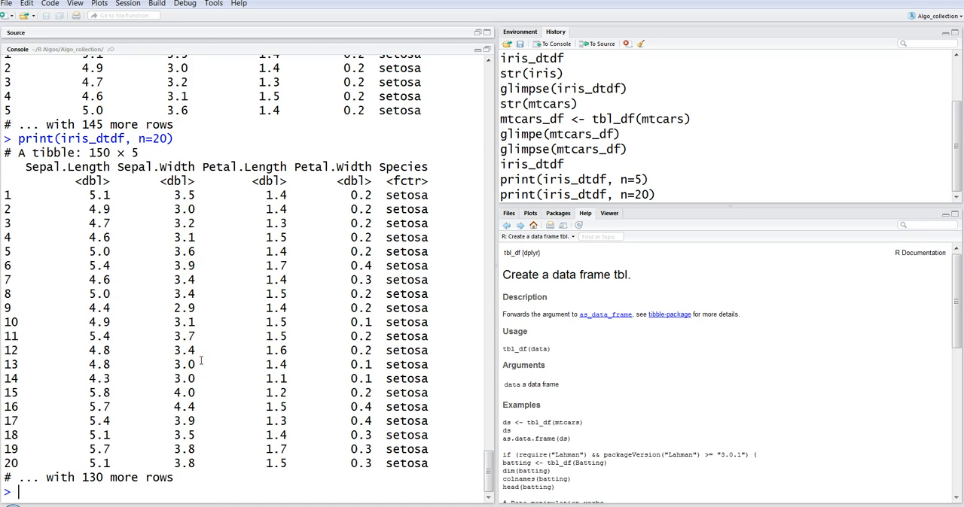
mouse_move(184, 479)
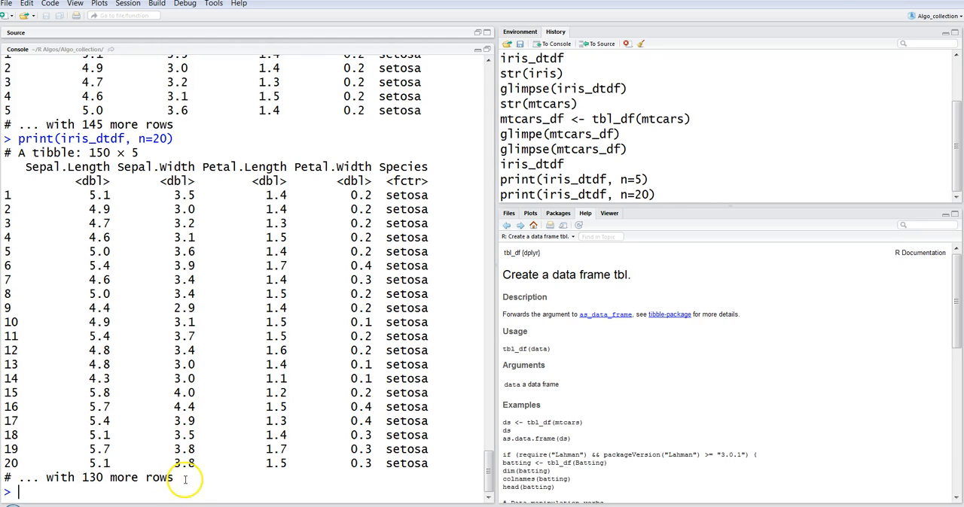
mouse_move(218, 380)
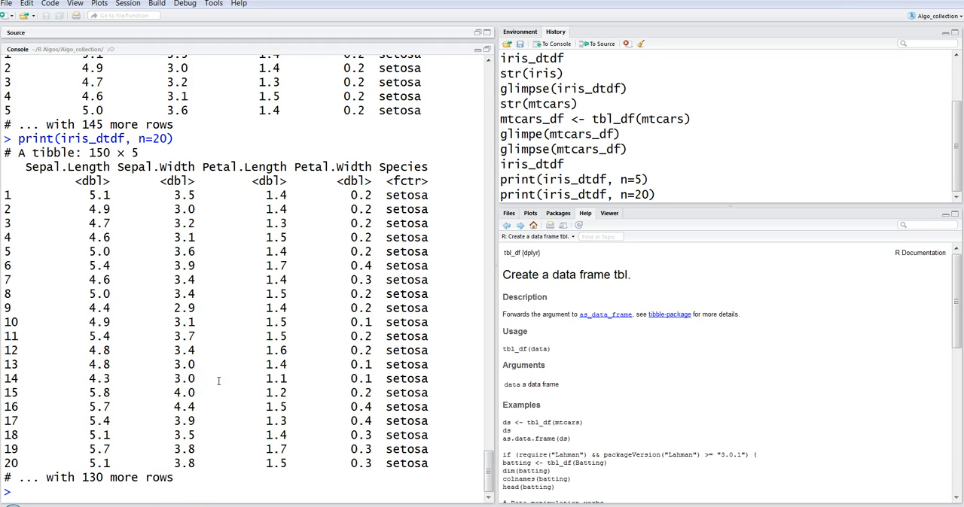
Print mtcars_df as a 32 × 11 tibble and highlight tbl_df in the Help usage section
text(mt)
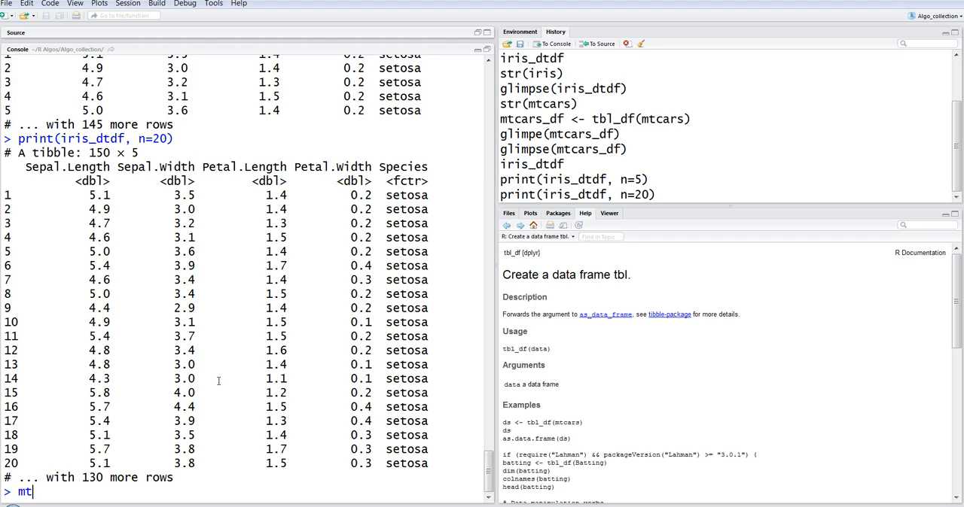
text(cars_df)
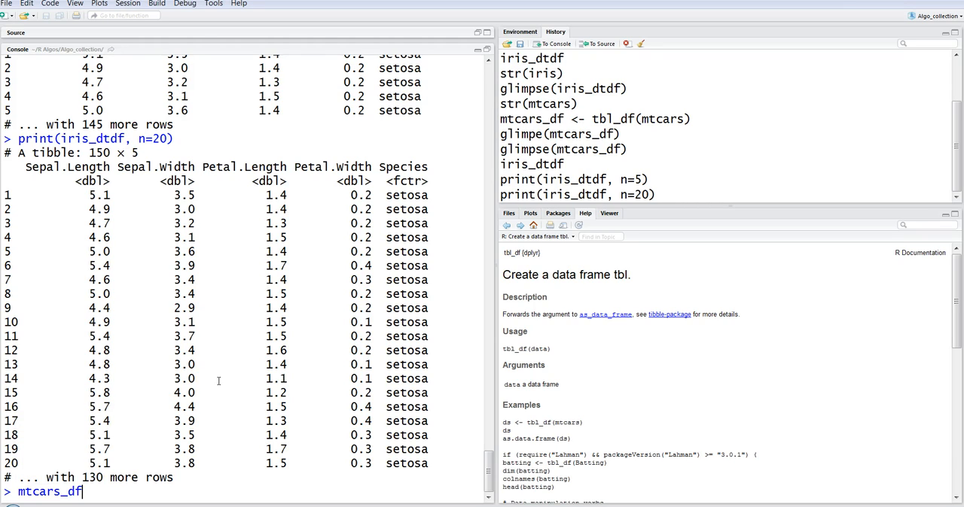
mouse_move(526, 350)
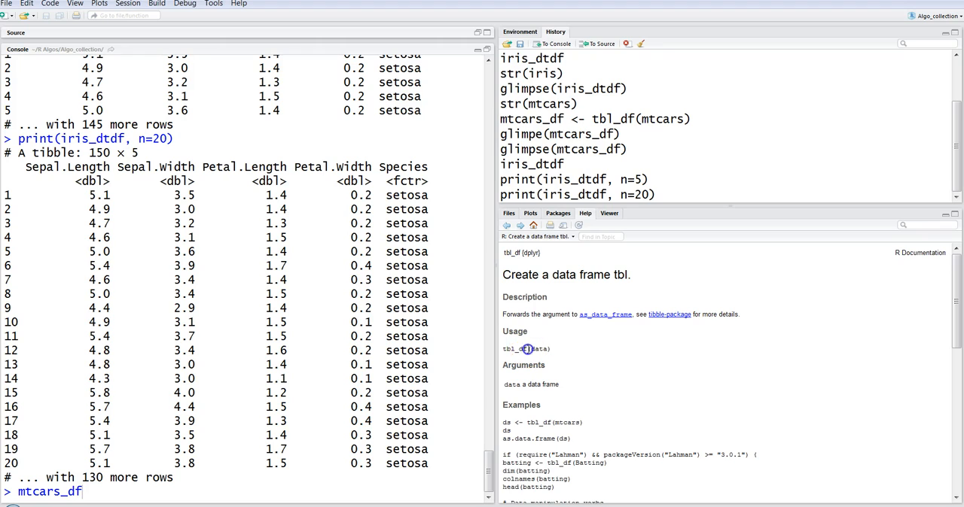
double_click(513, 349)
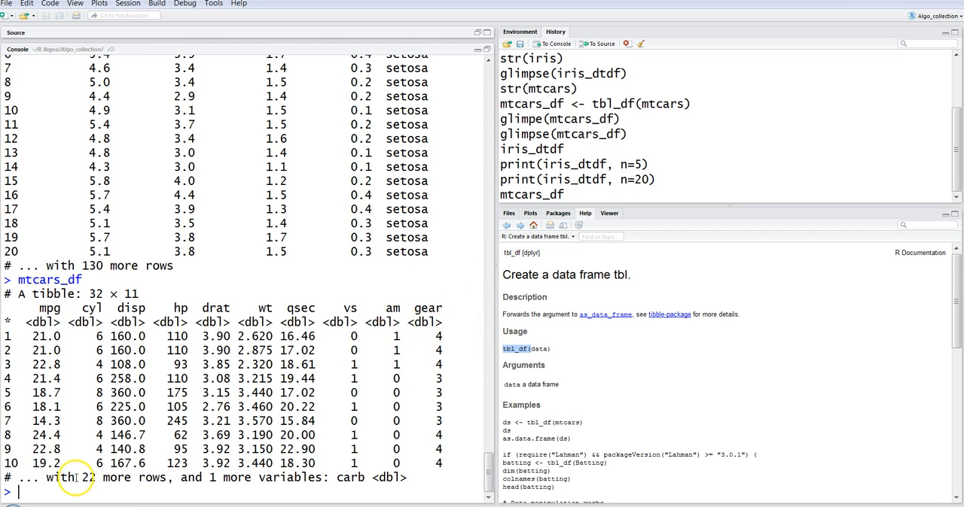
double_click(102, 477)
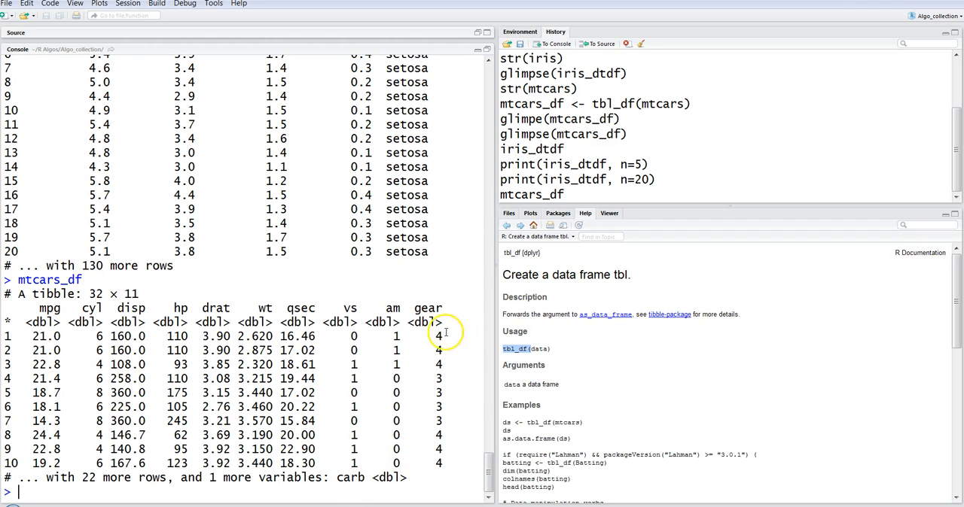
mouse_move(455, 335)
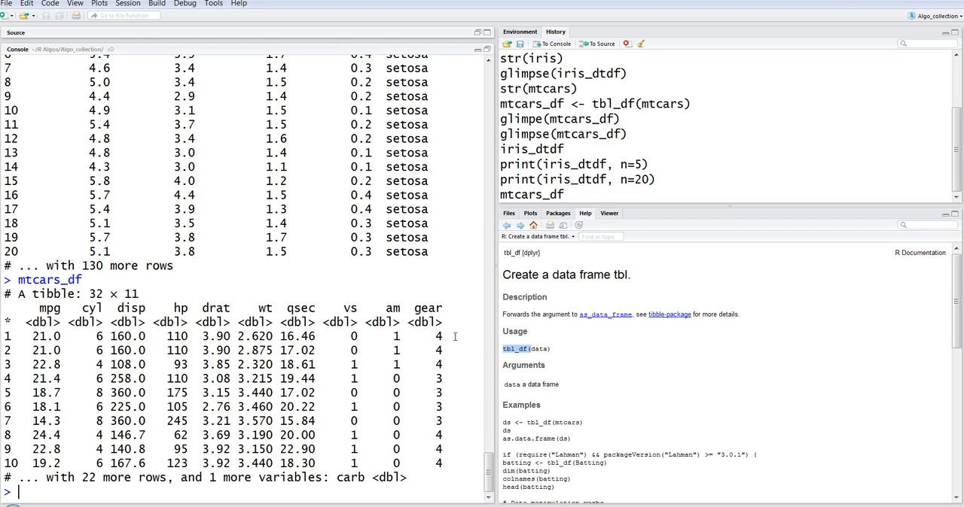
mouse_move(491, 256)
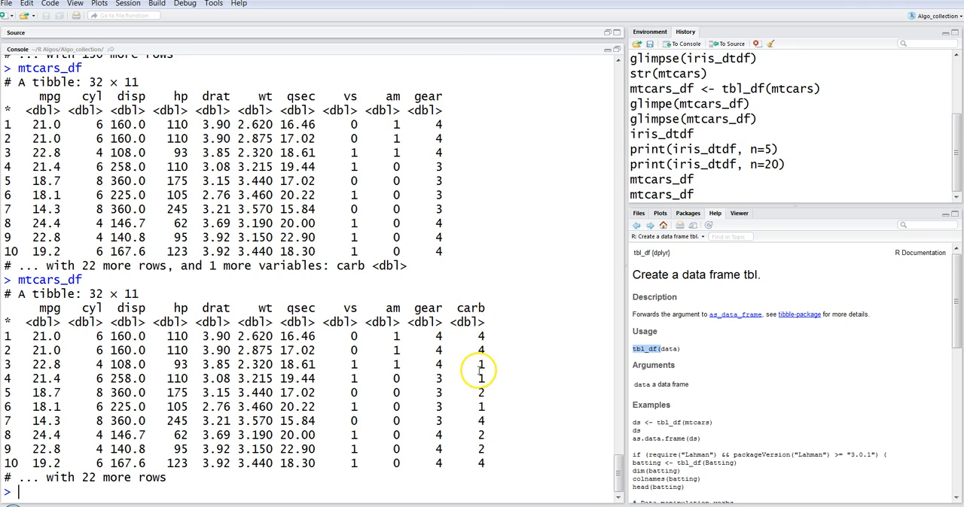
mouse_move(629, 256)
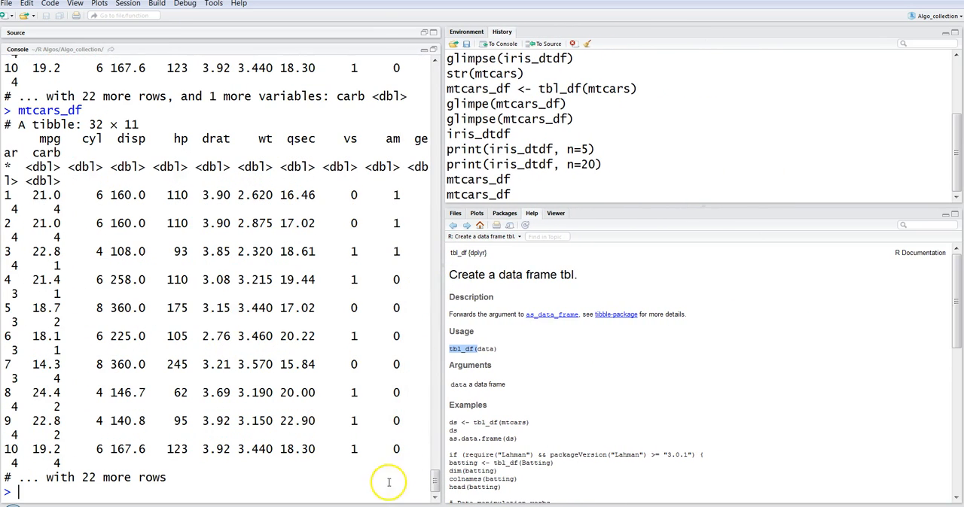
Run print(mtcars_df, width = inf), giving an 'inf' not found error
text(mtcars_df)
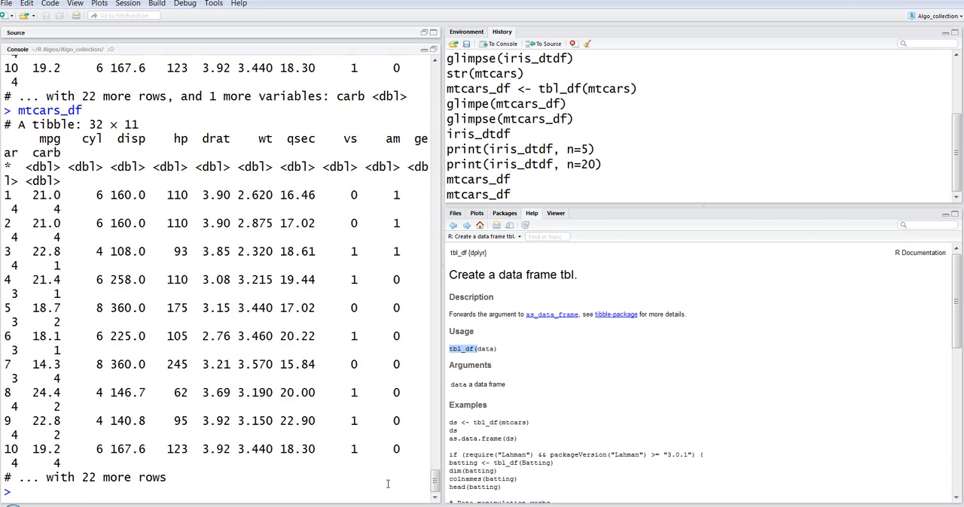
text(print)
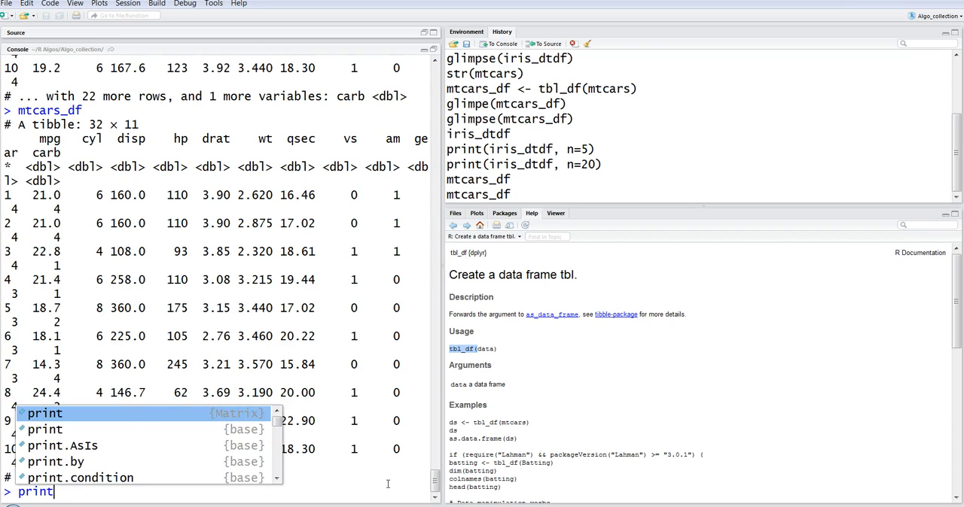
text((mtcars_df)
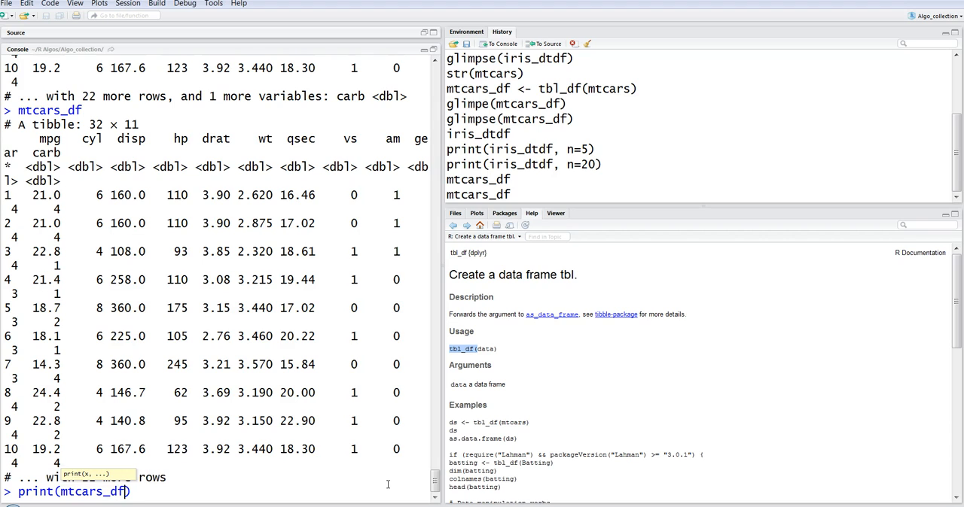
text(, width)
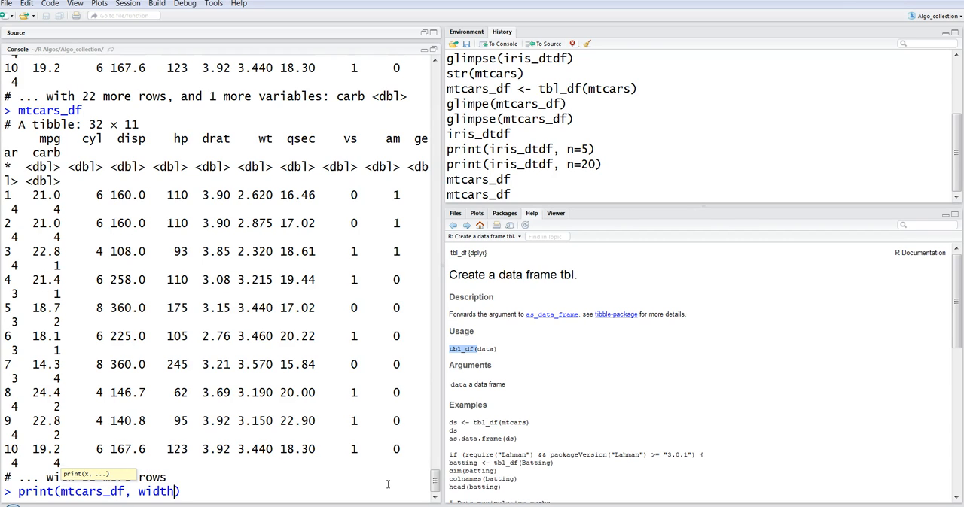
text(= in)
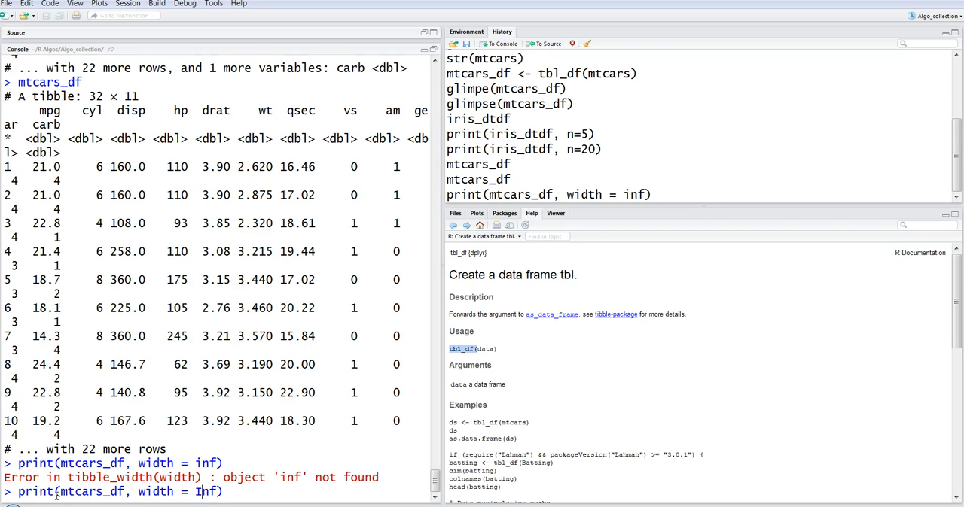
Correct inf to Inf and rerun to print all 11 columns including gear and carb
key(Backspace)
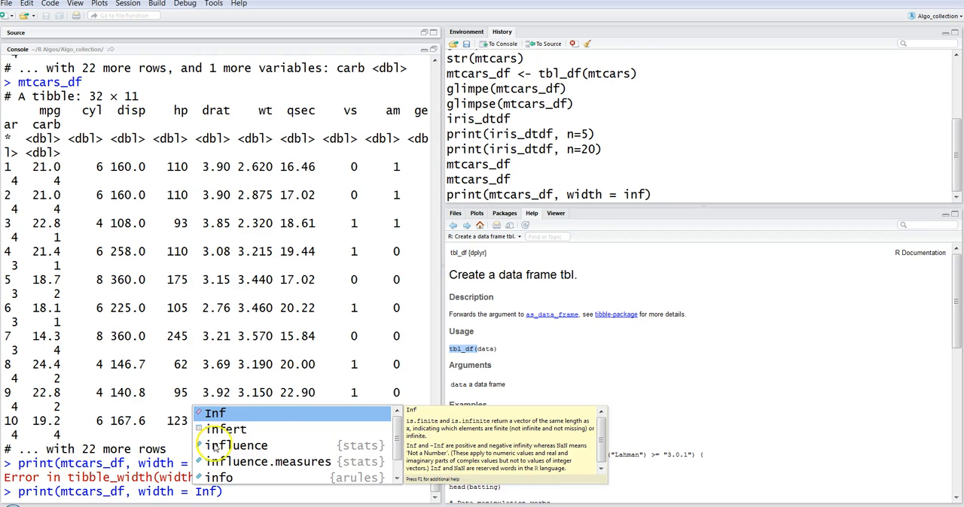
mouse_move(422, 418)
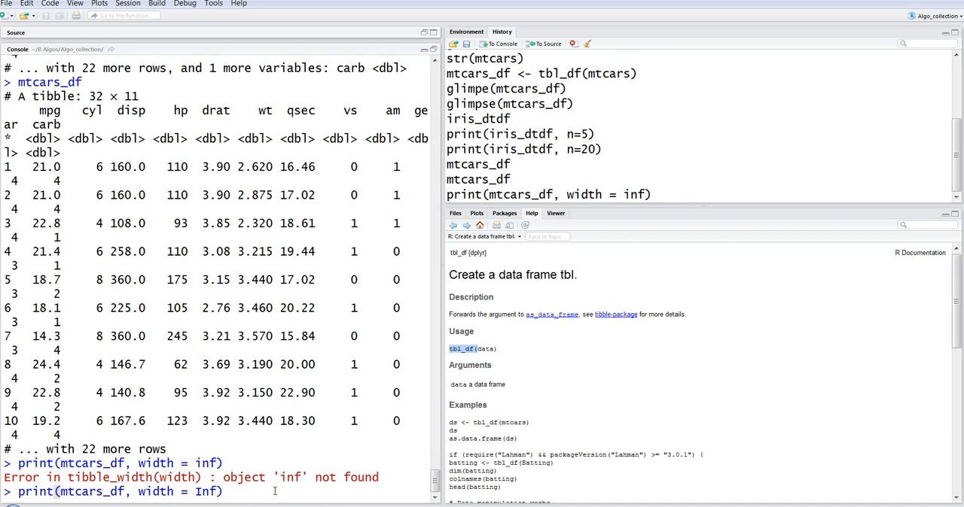
key(Return)
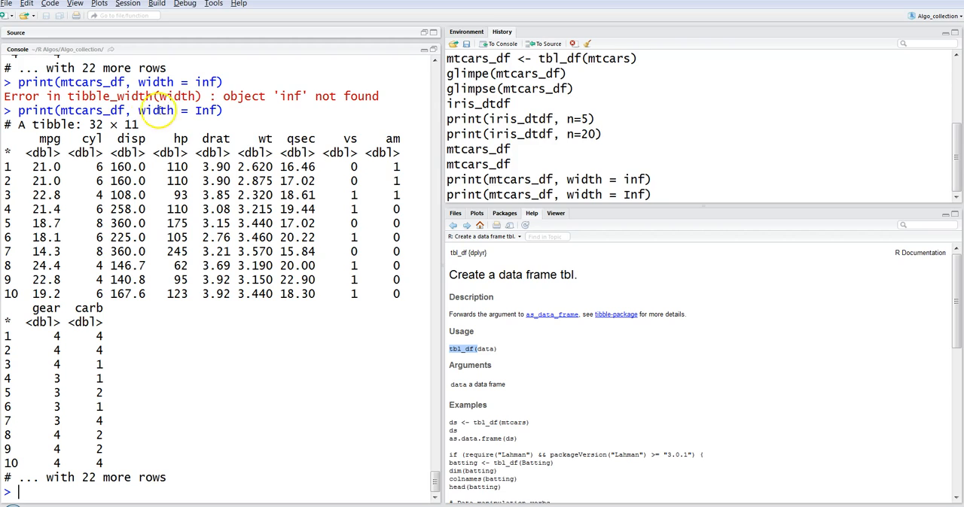
double_click(156, 112)
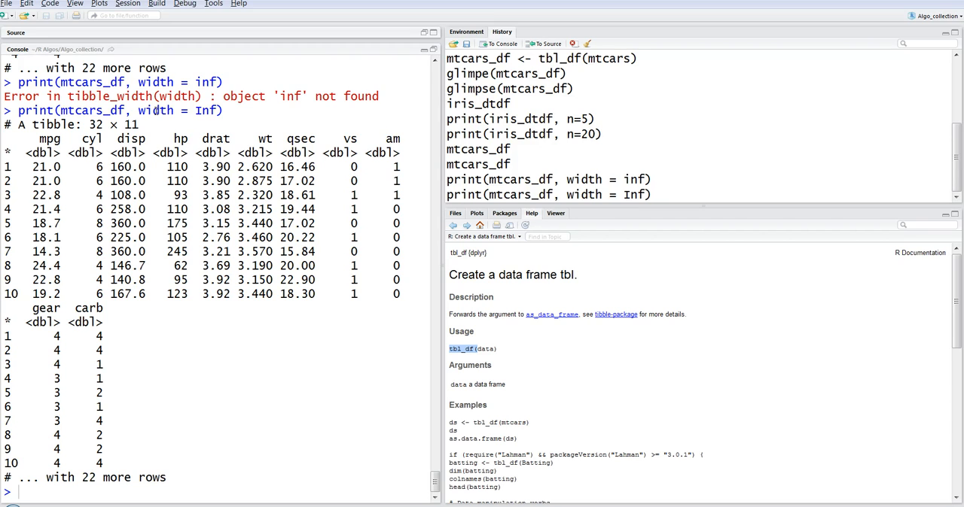
mouse_move(741, 308)
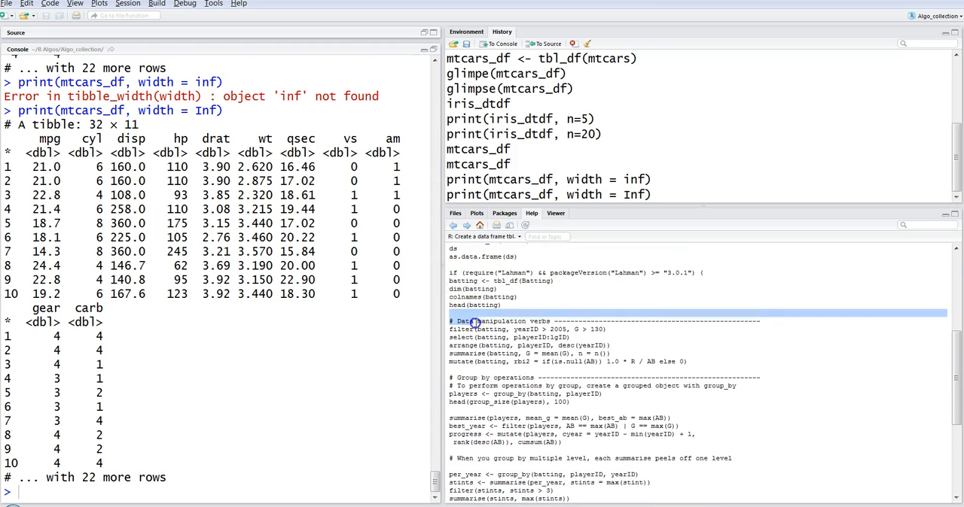
Scroll the tbl_df help to the data manipulation, group by and joins examples on Batting
drag(470, 321, 512, 354)
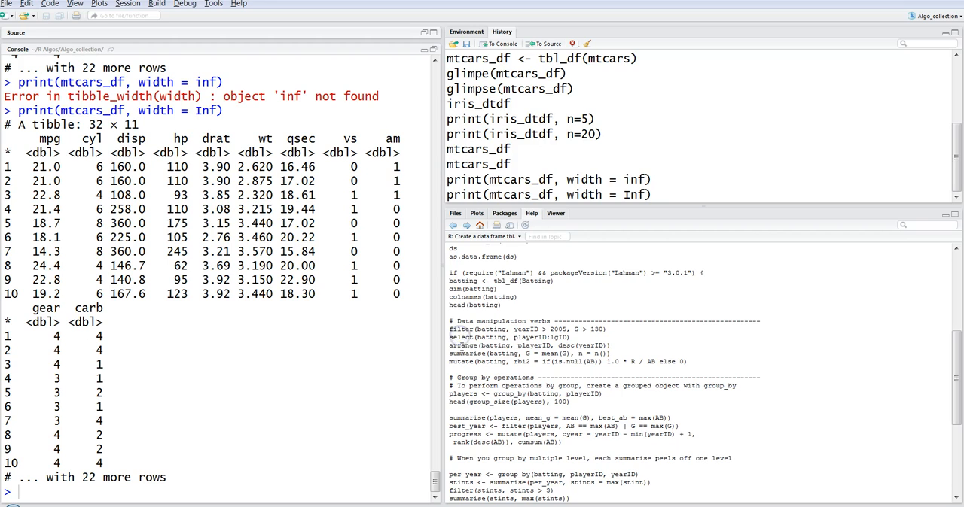
mouse_move(956, 380)
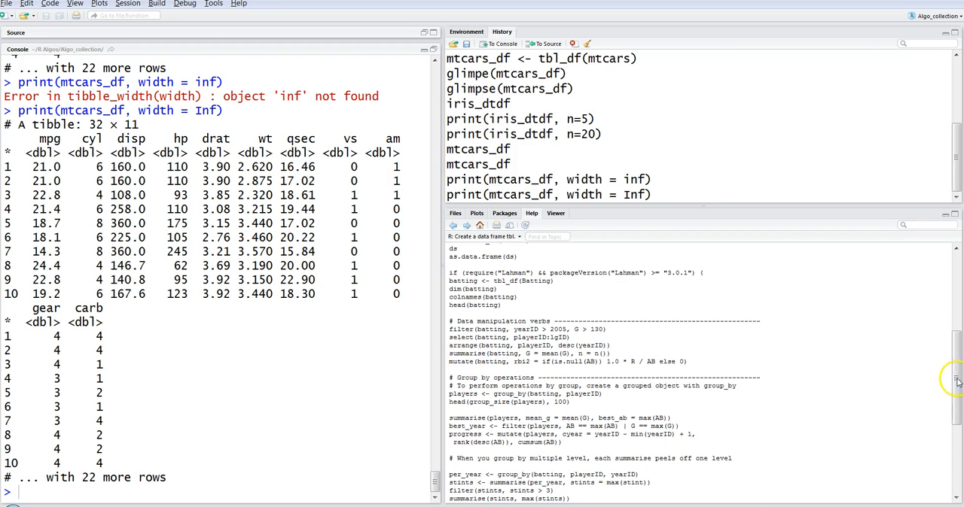
scroll(down, 3)
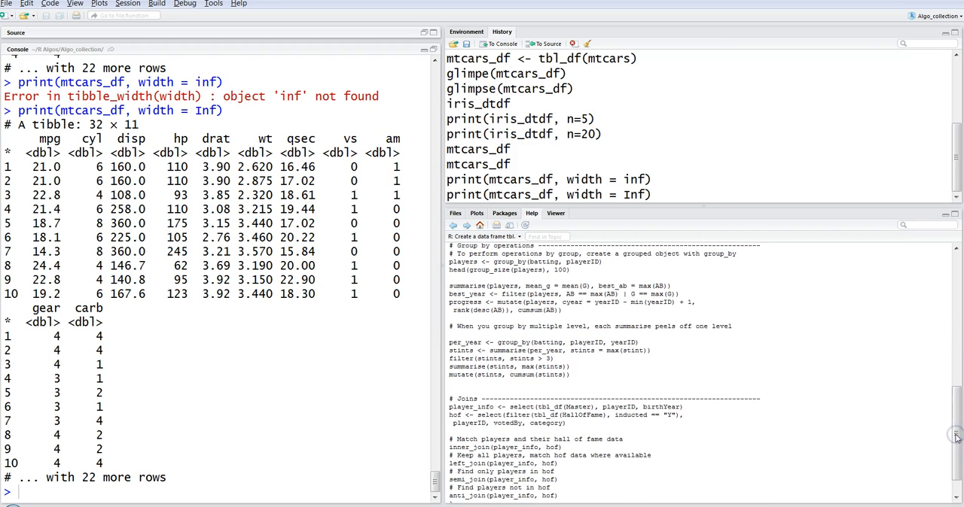
mouse_move(656, 379)
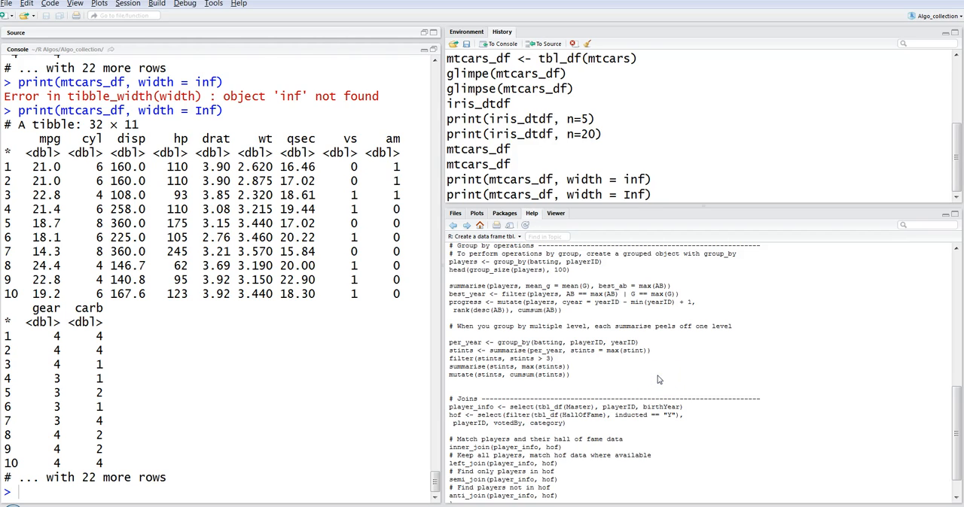